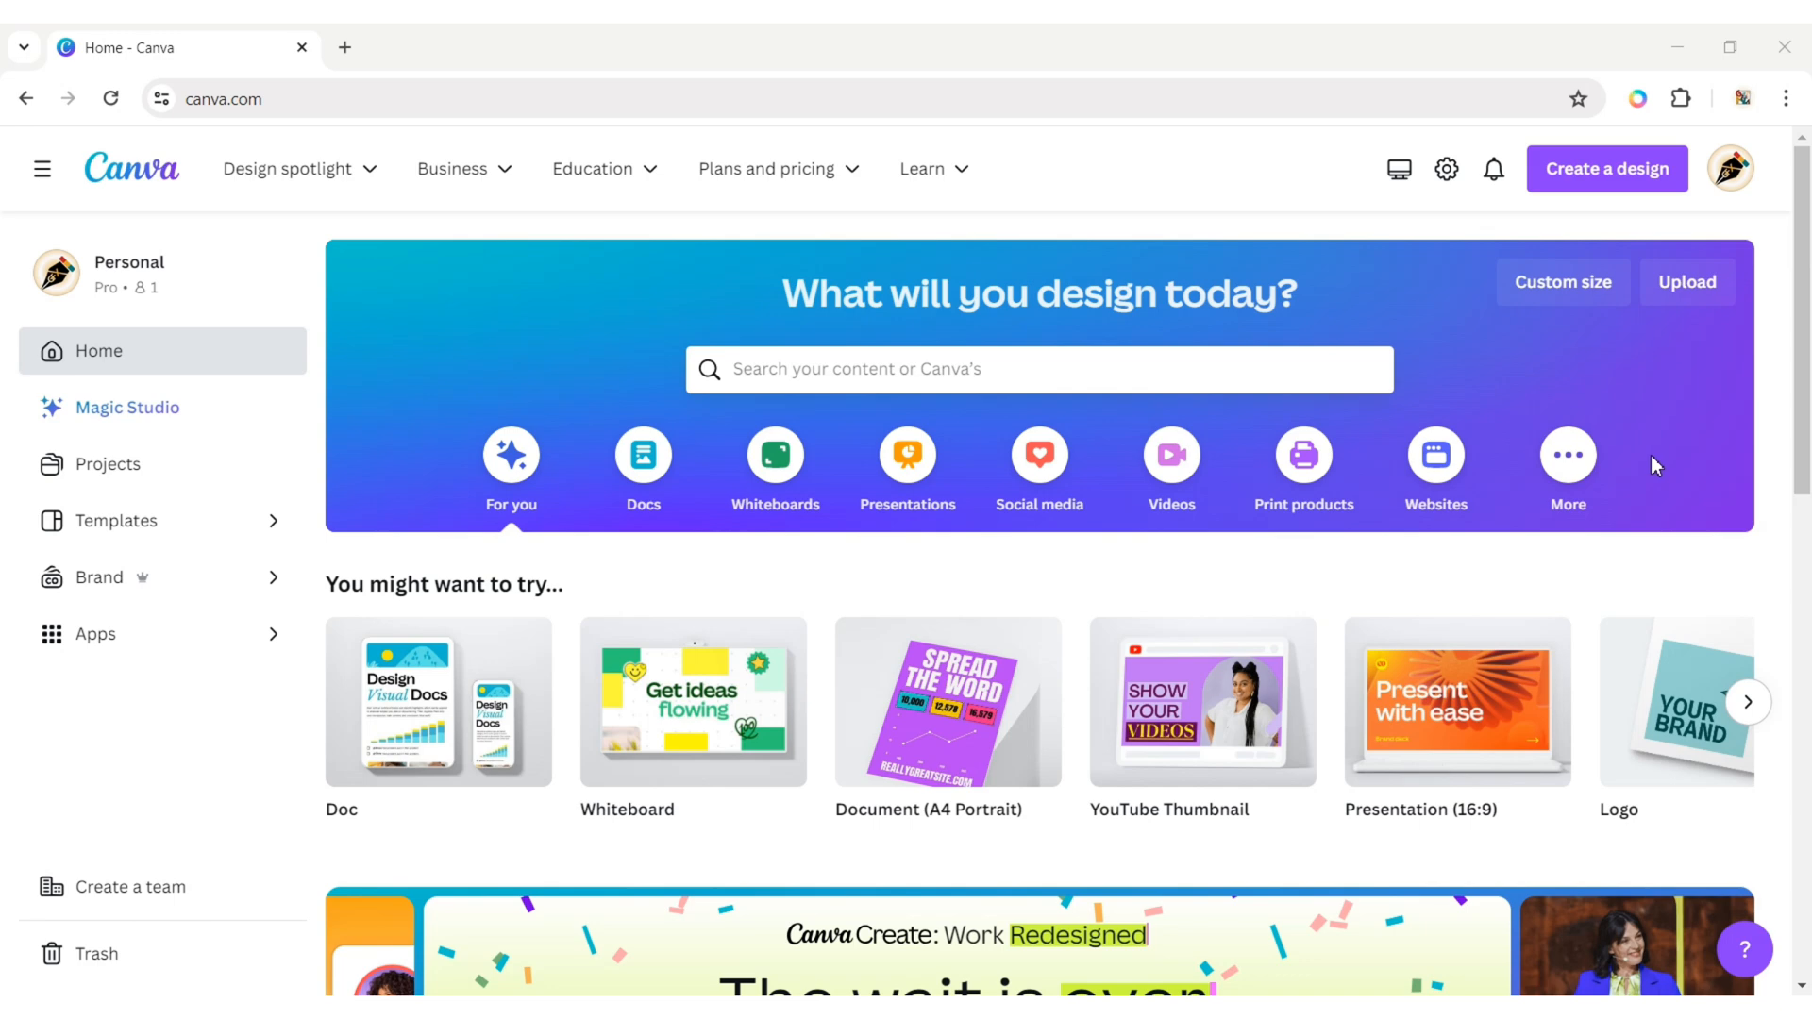
# - Upload the watermarked iStock photo of the smiling girl from Downloads
pyautogui.click(1687, 282)
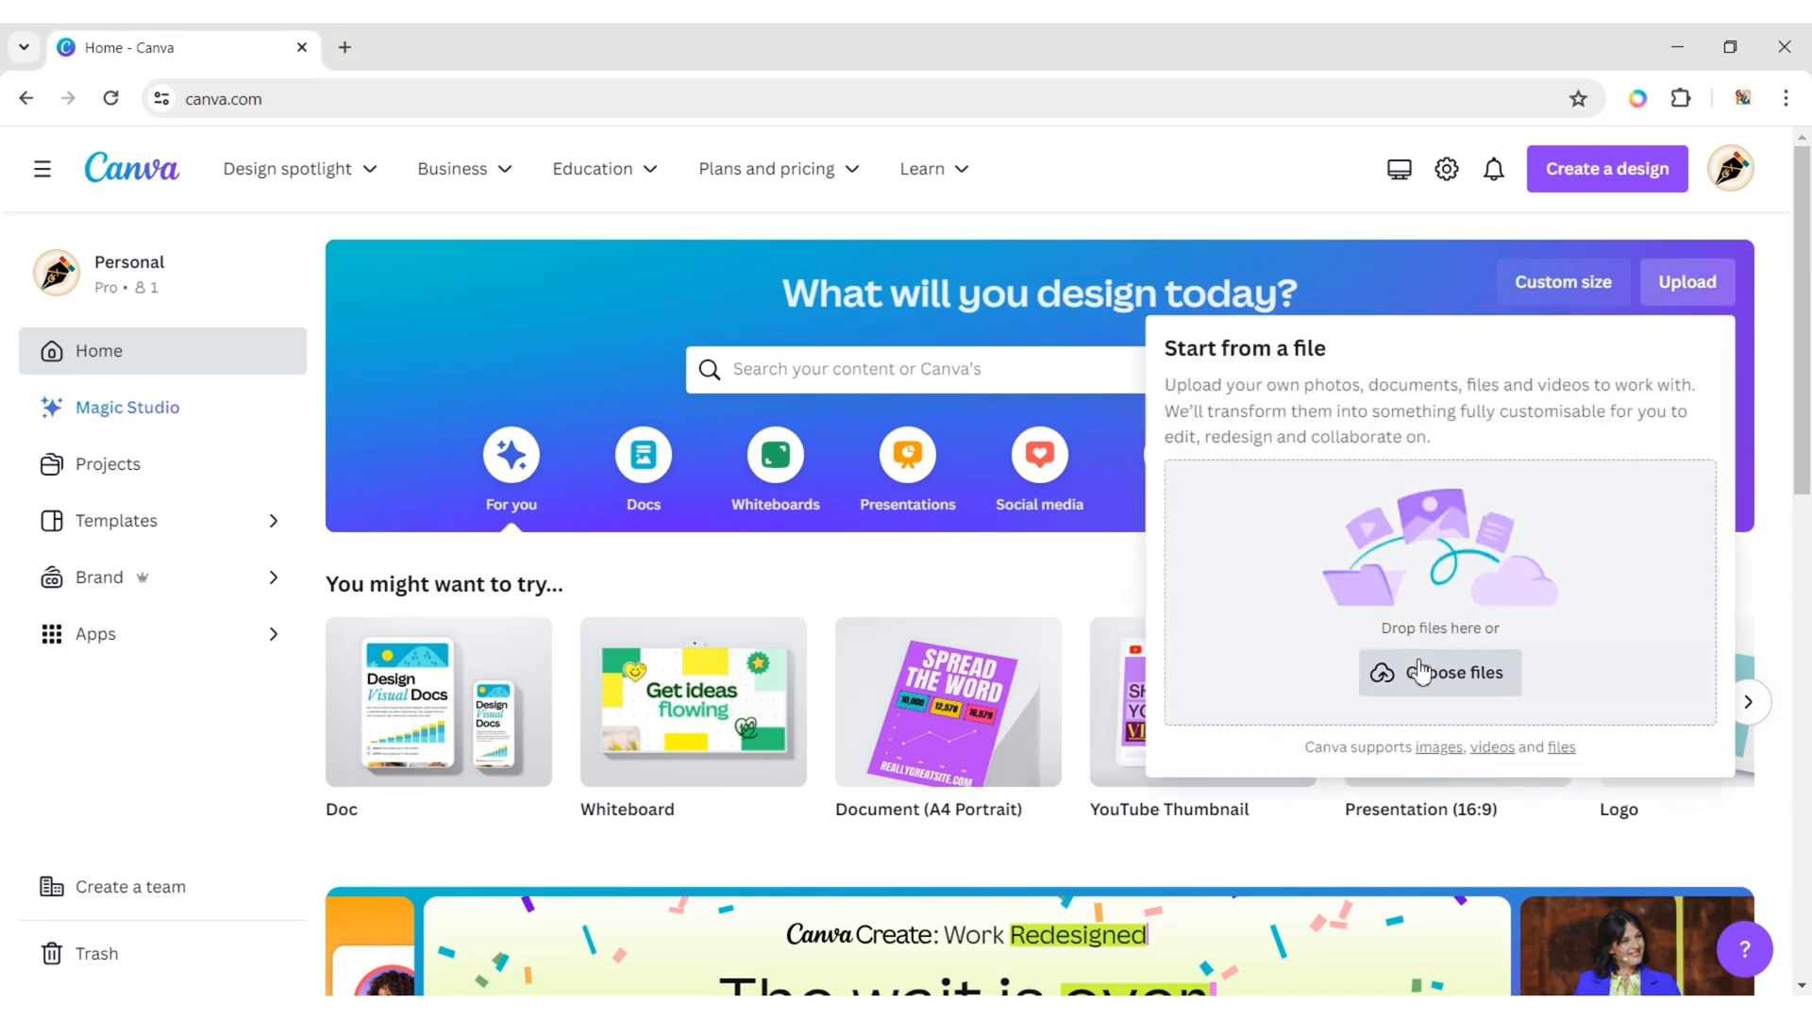
pyautogui.click(1439, 673)
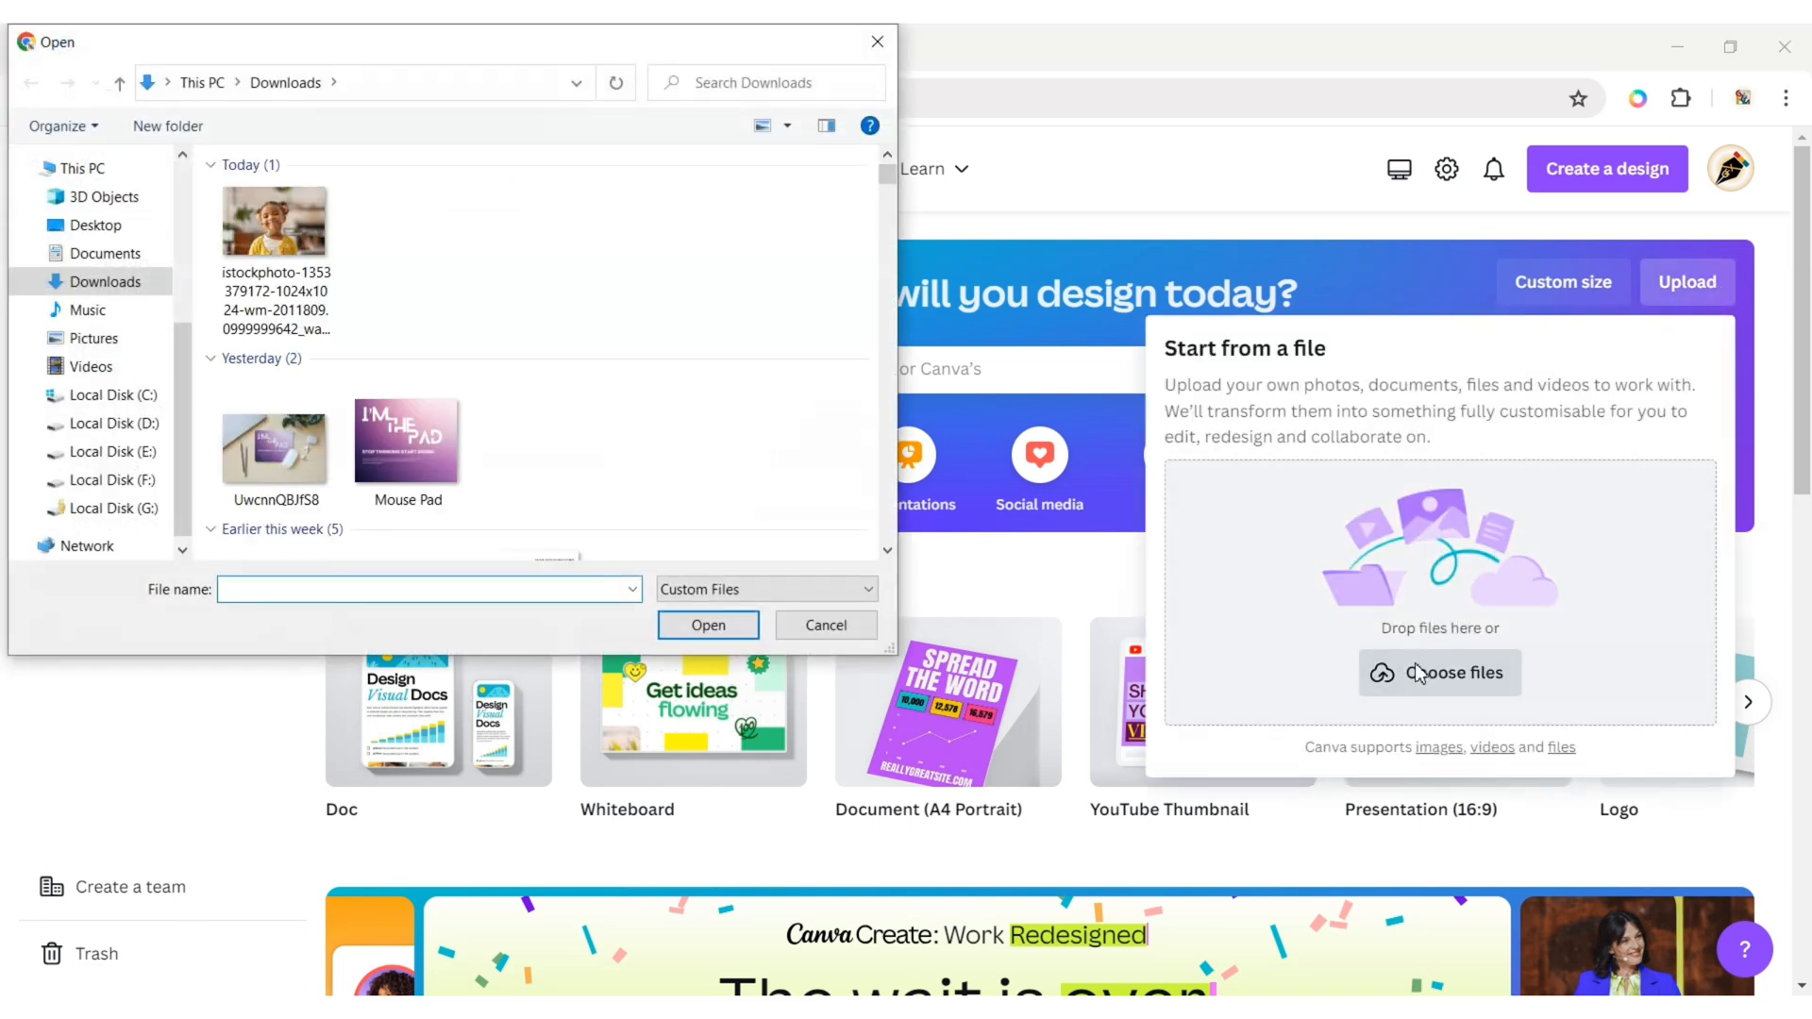
pyautogui.click(274, 220)
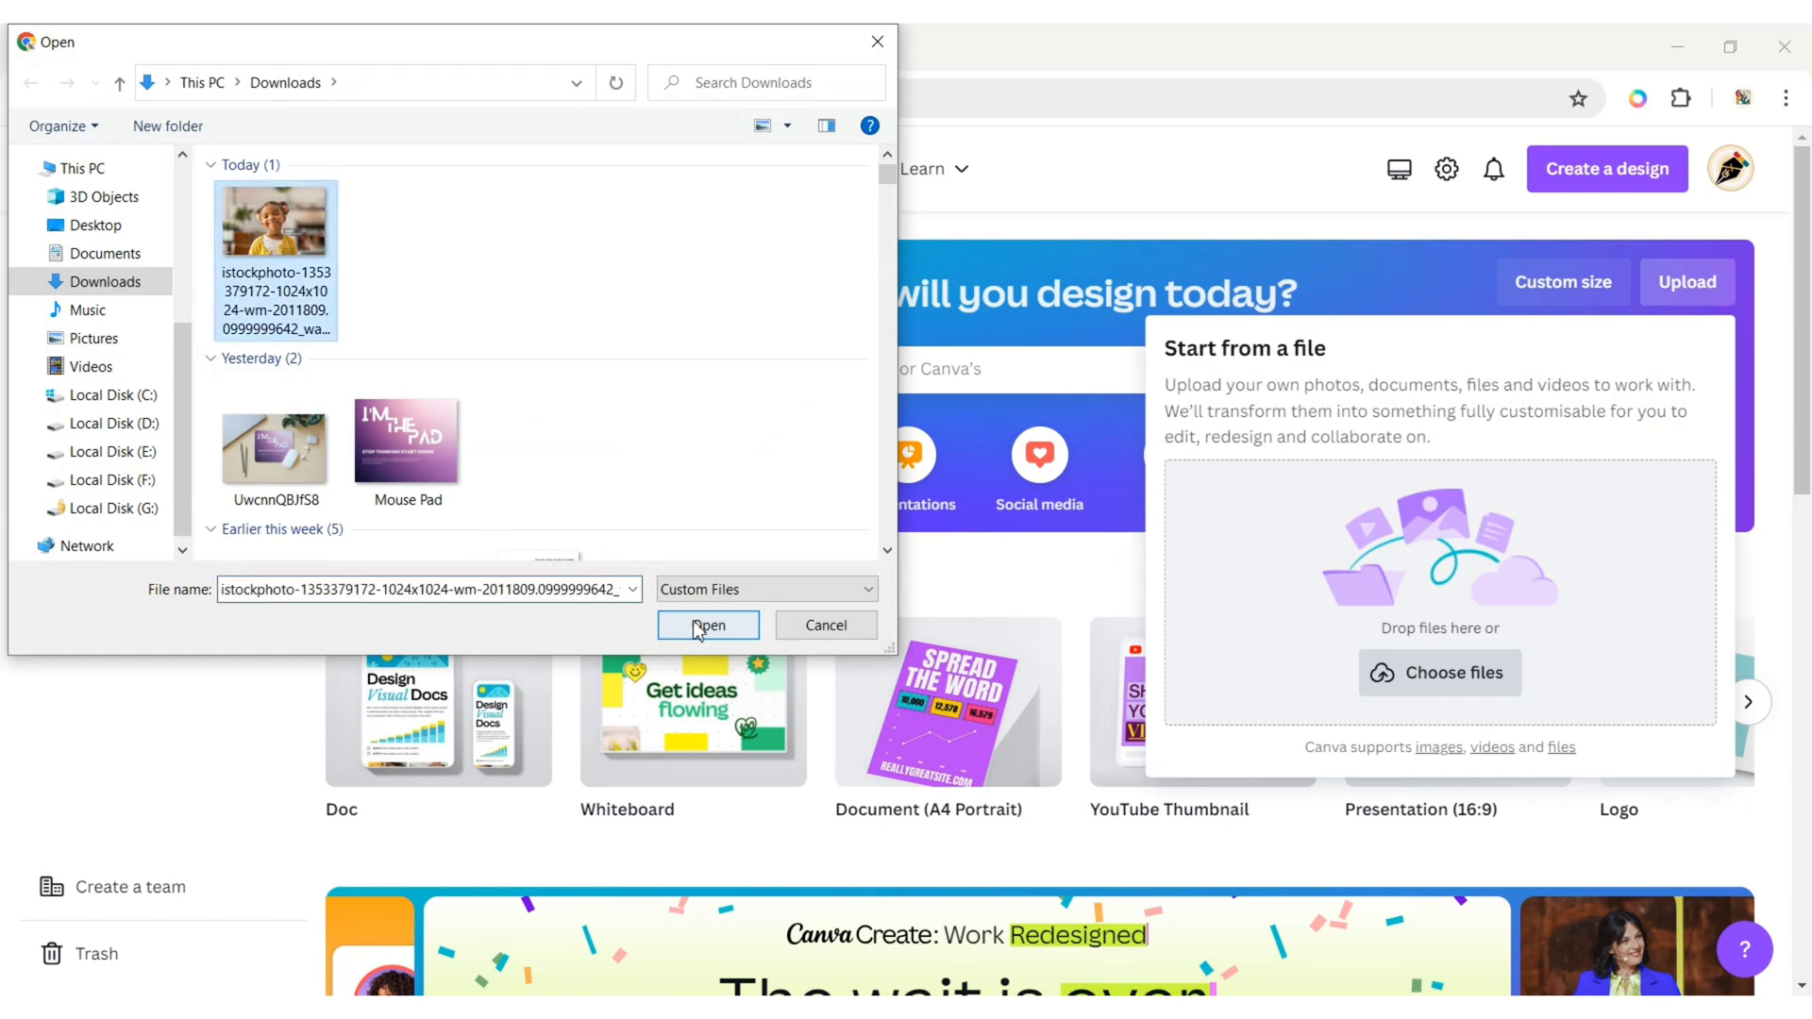
pyautogui.click(709, 624)
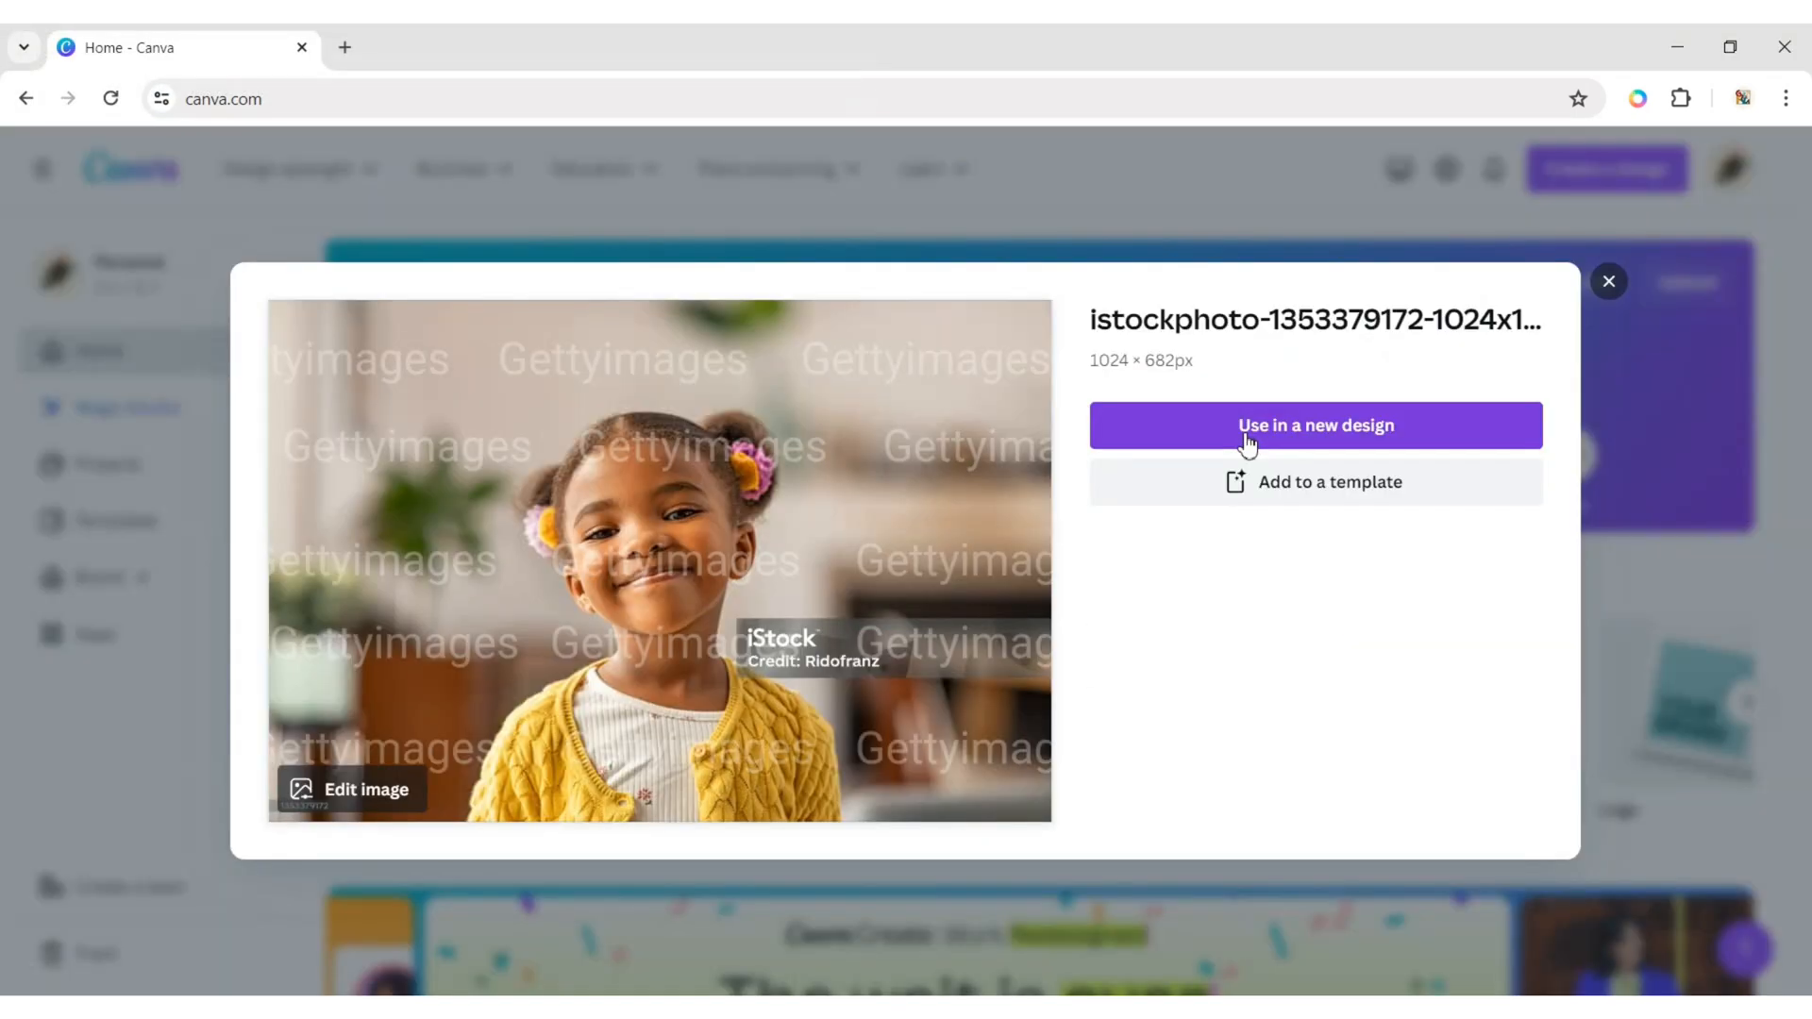
# - Use the uploaded photo in a new design named 'Watermark Remove'
pyautogui.click(1315, 424)
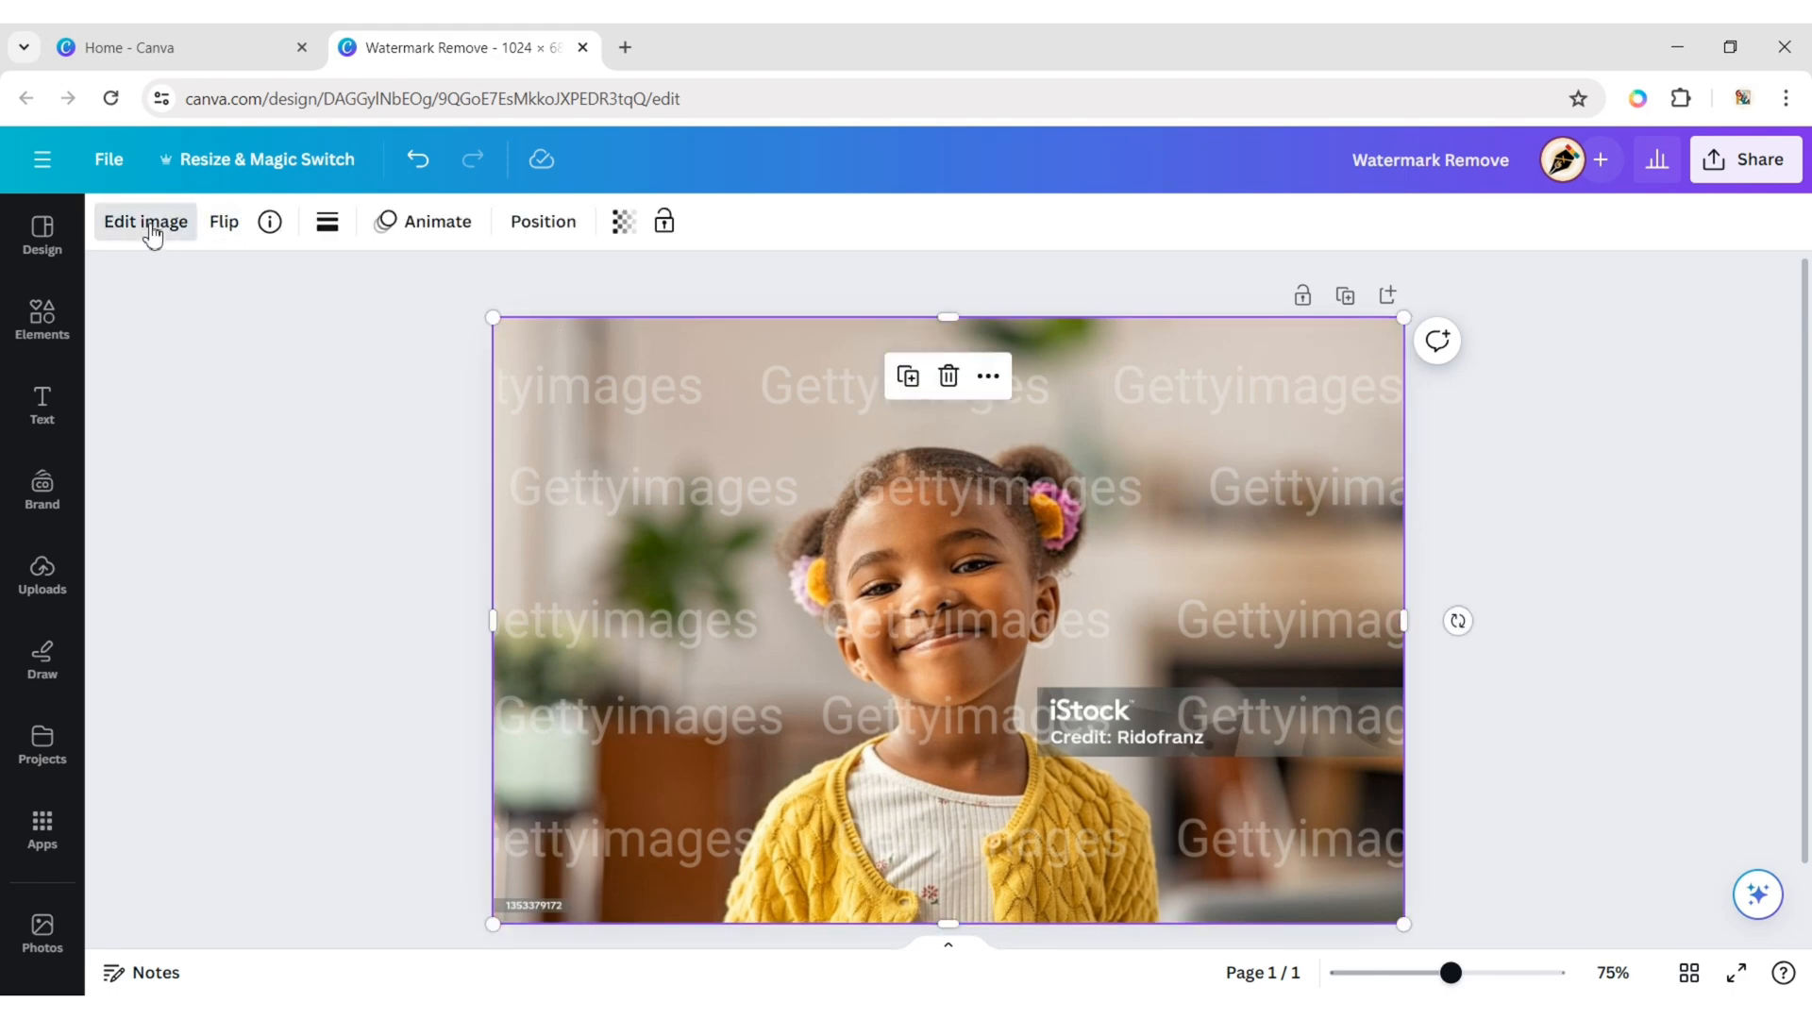
# - Extract the Getty Images watermark text with Grab Text into editable text layers
pyautogui.click(144, 221)
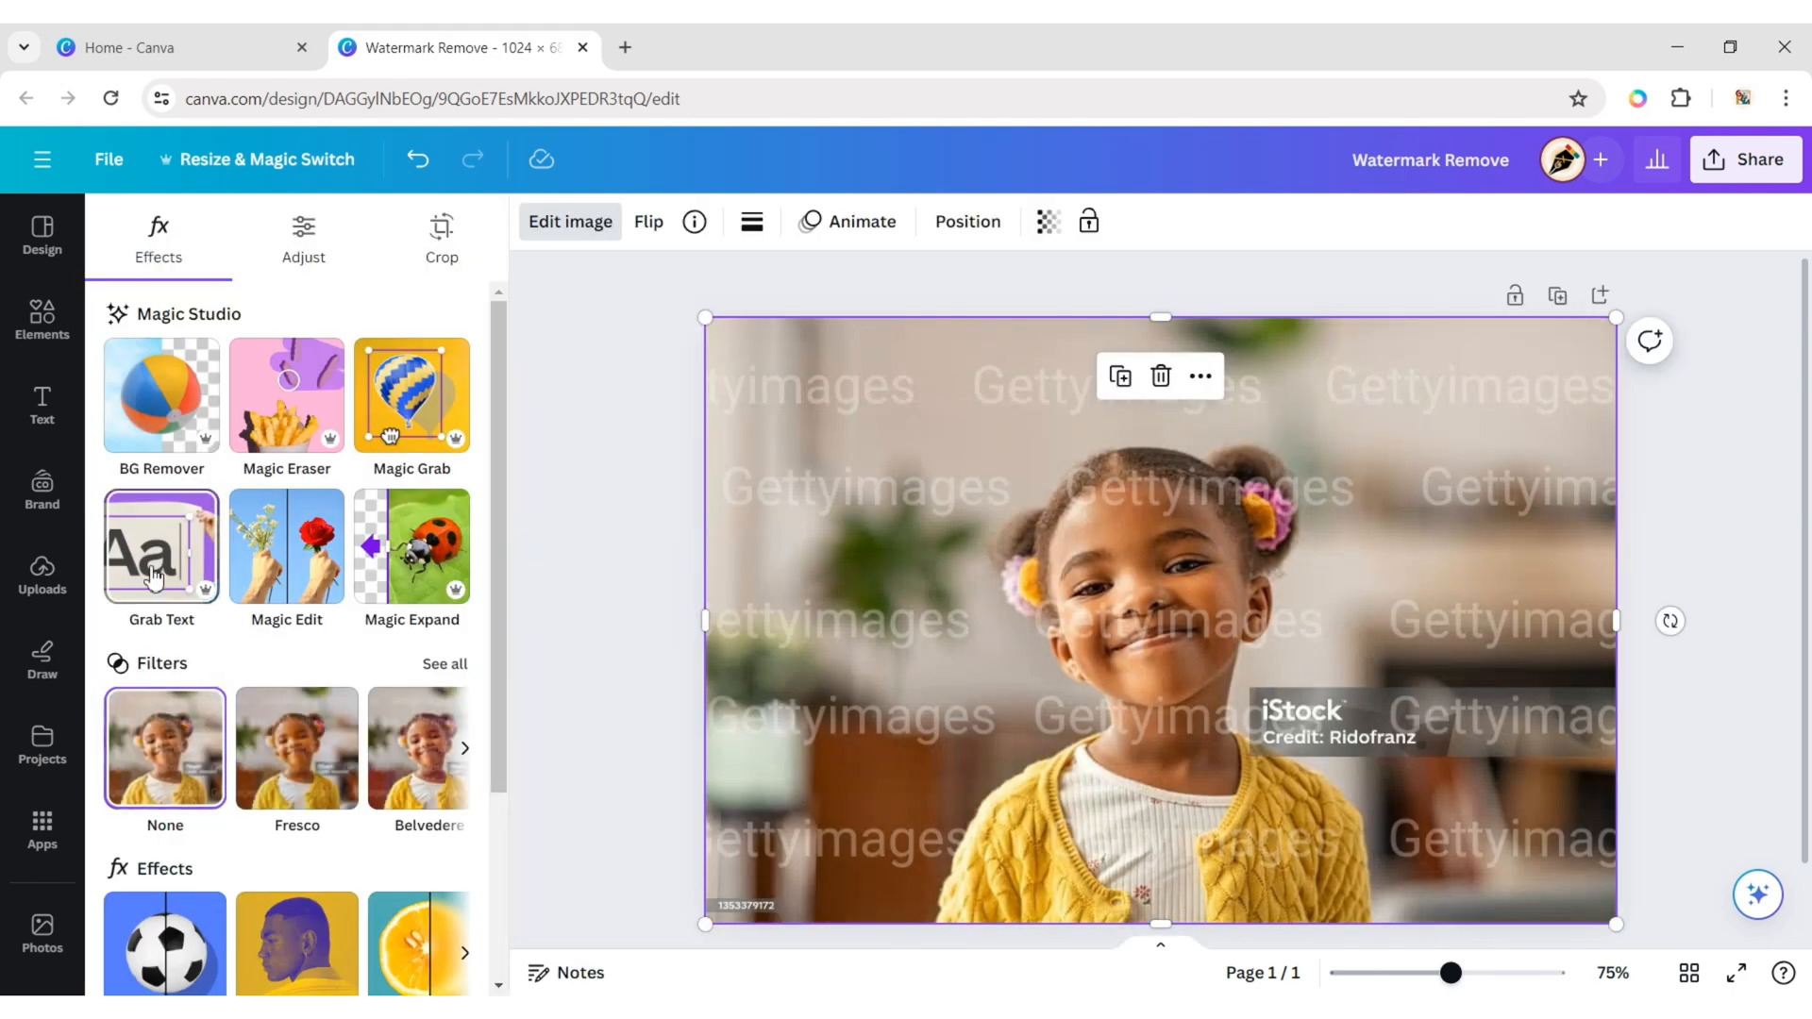
pyautogui.click(160, 546)
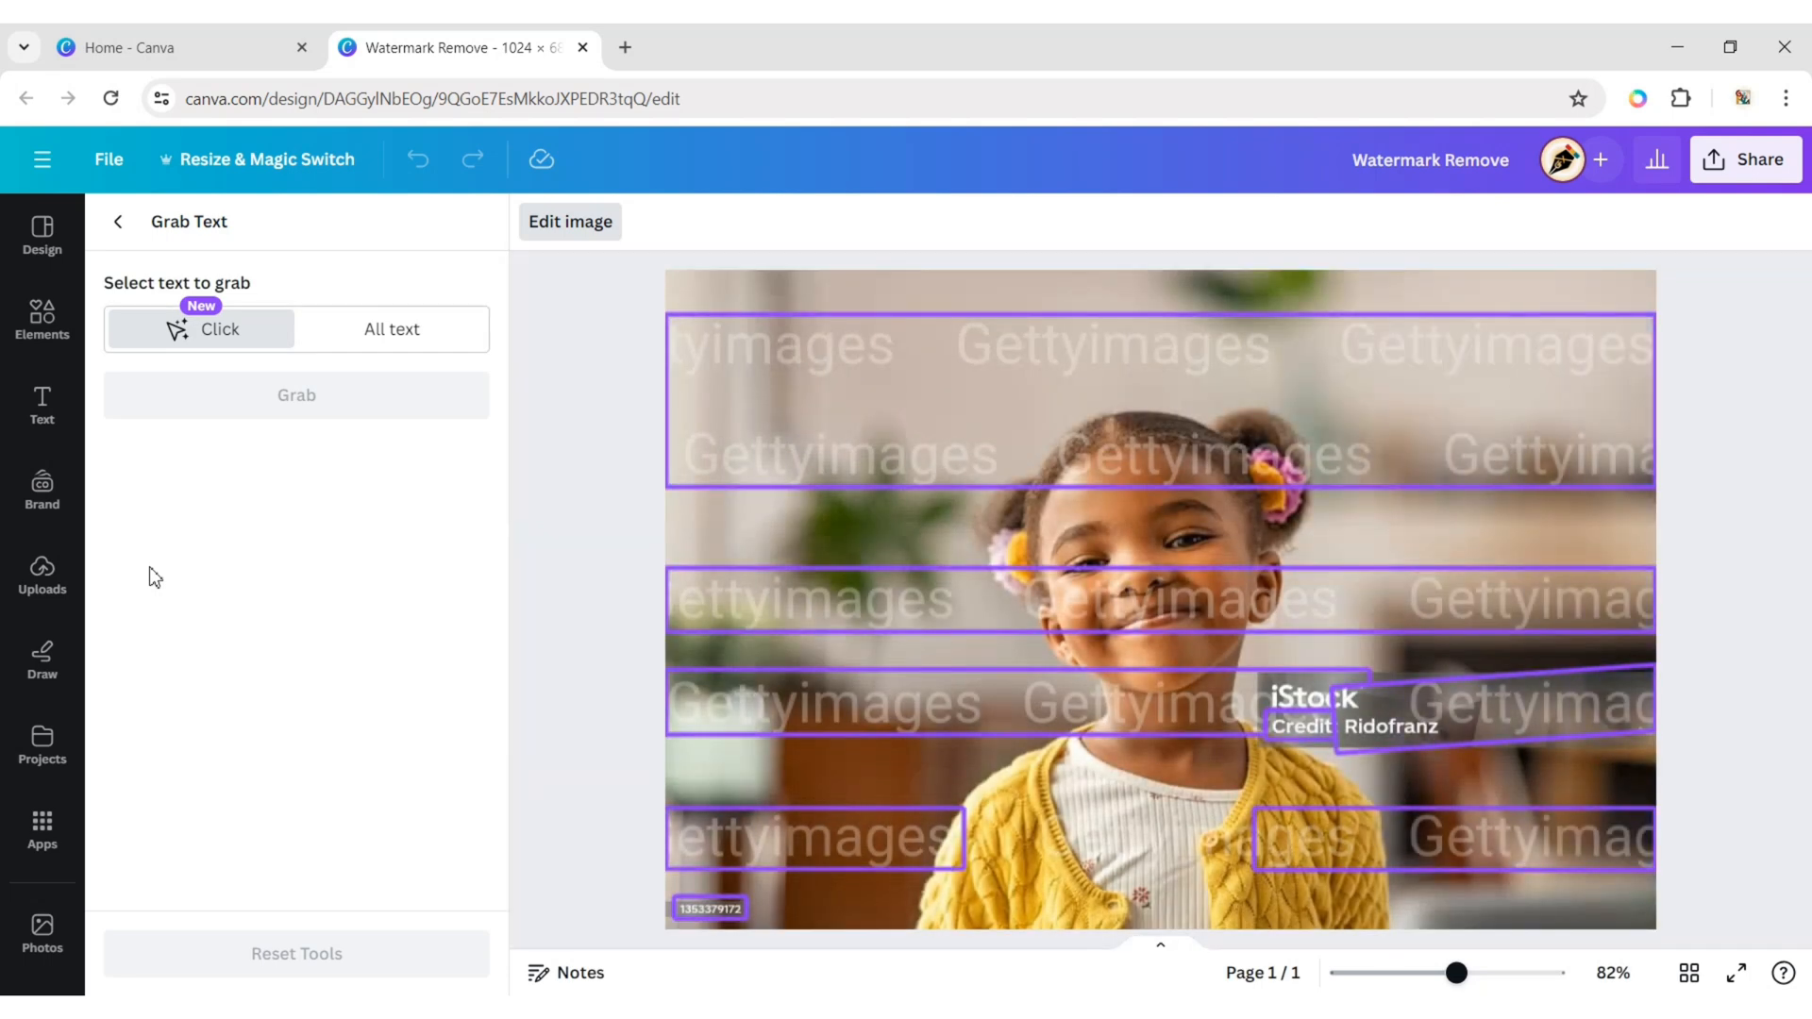
pyautogui.moveTo(571, 451)
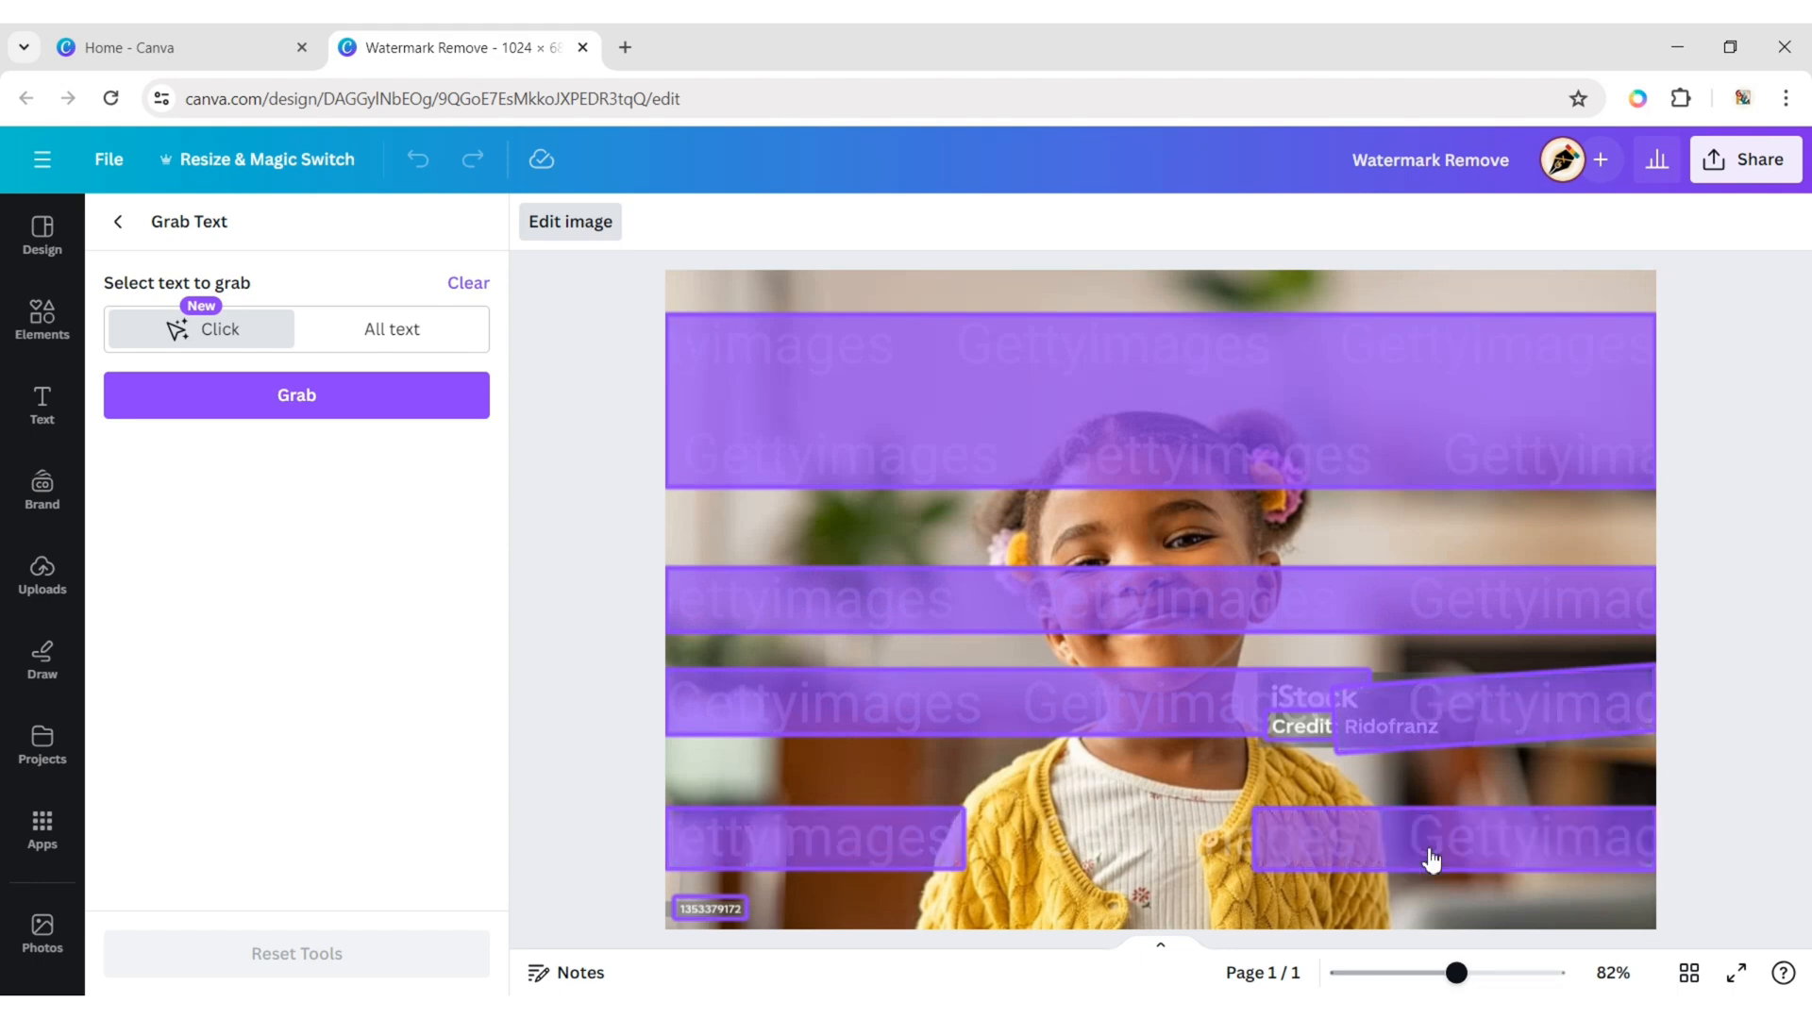
pyautogui.moveTo(399, 405)
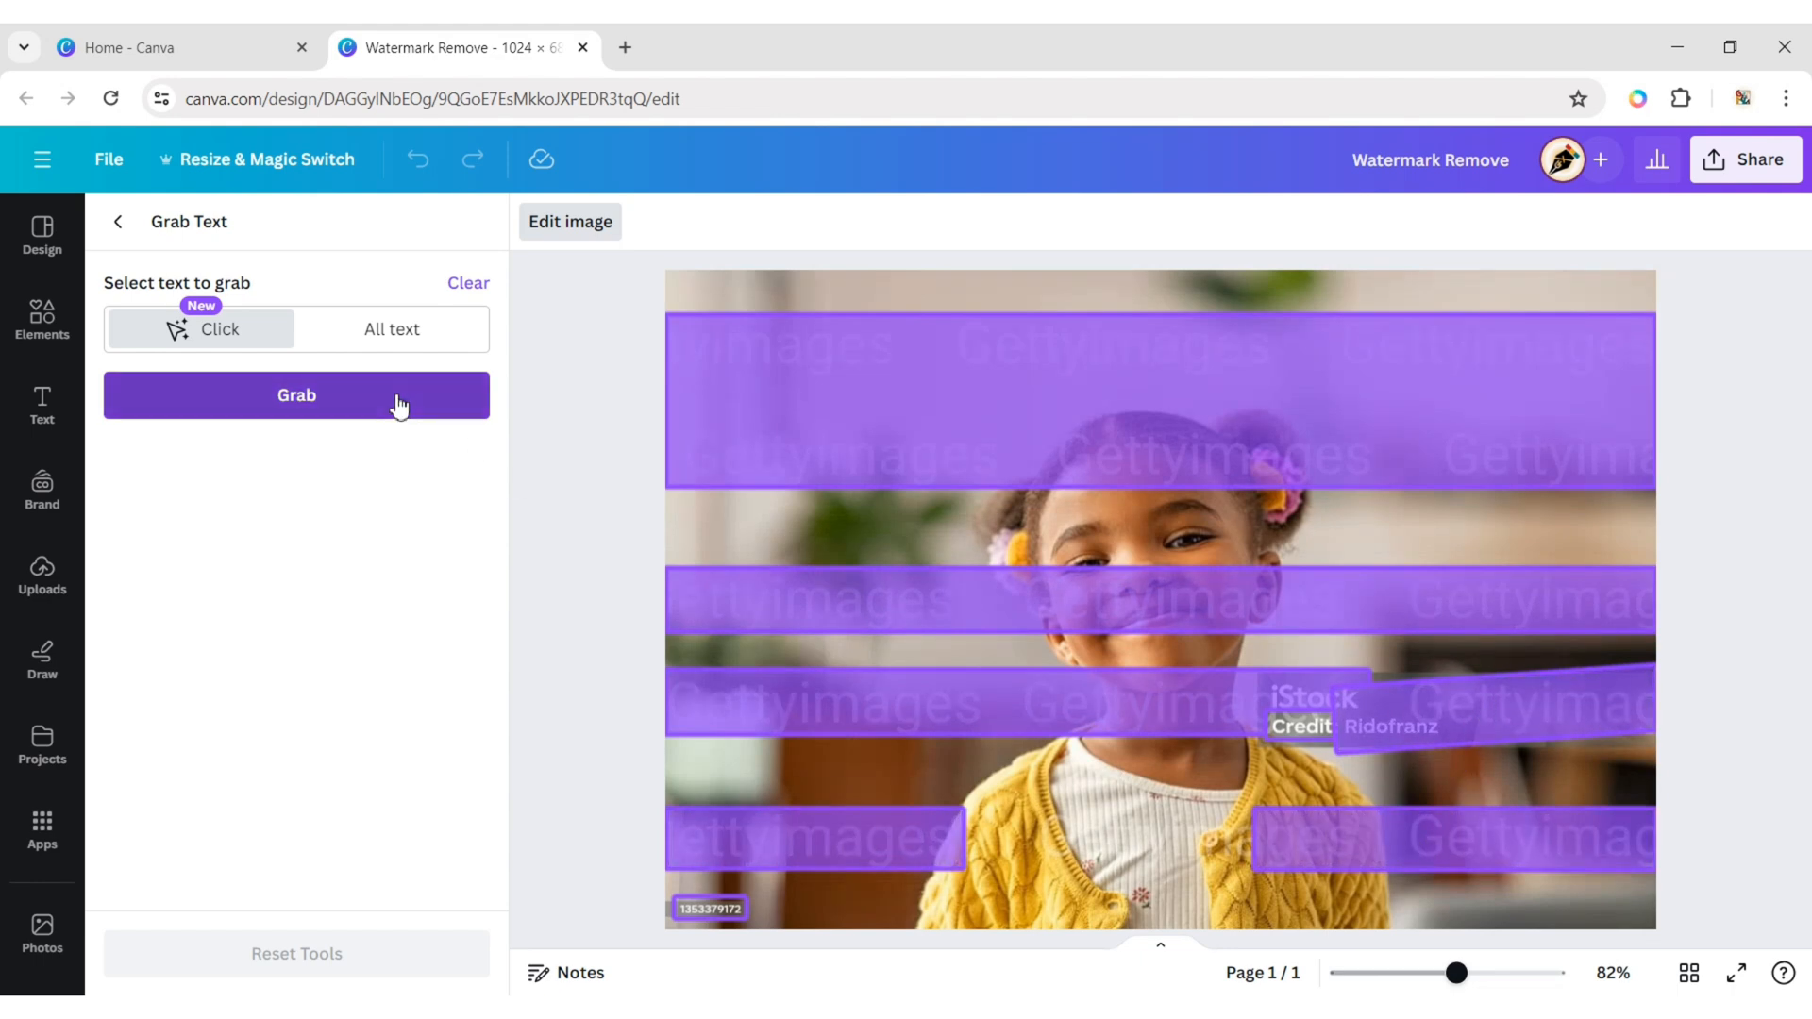
pyautogui.click(295, 396)
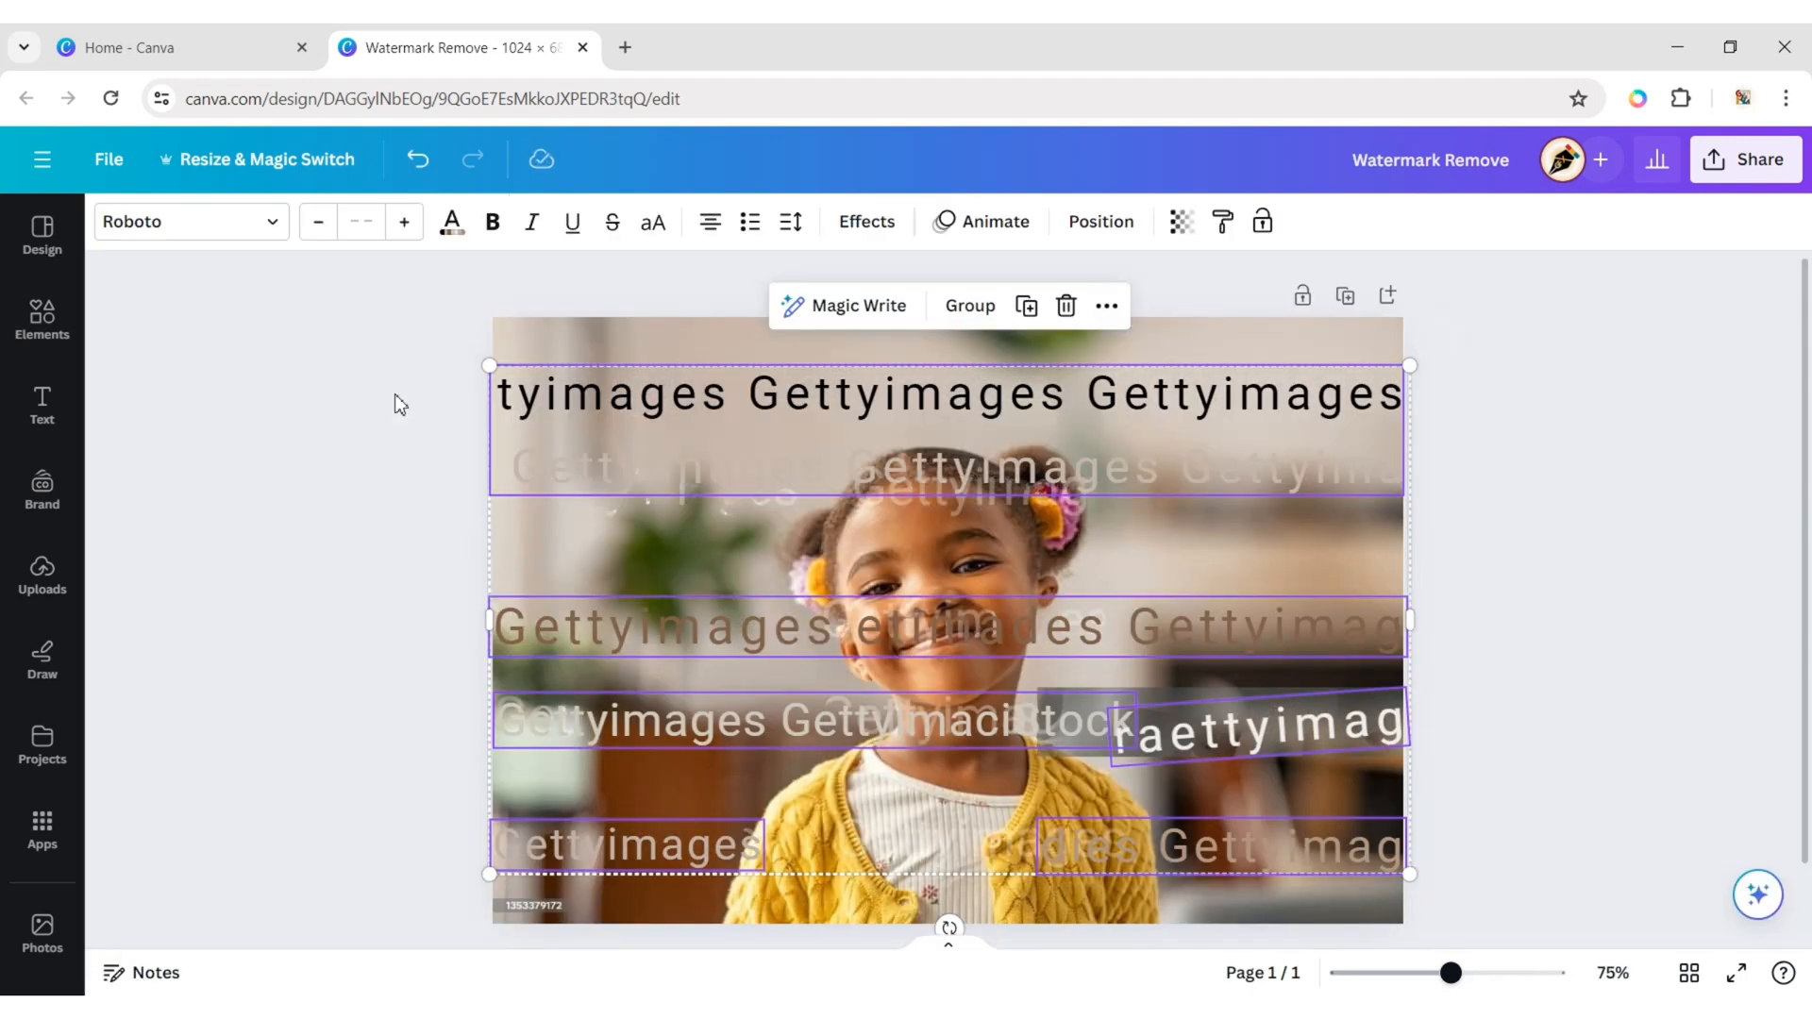
pyautogui.moveTo(1065, 305)
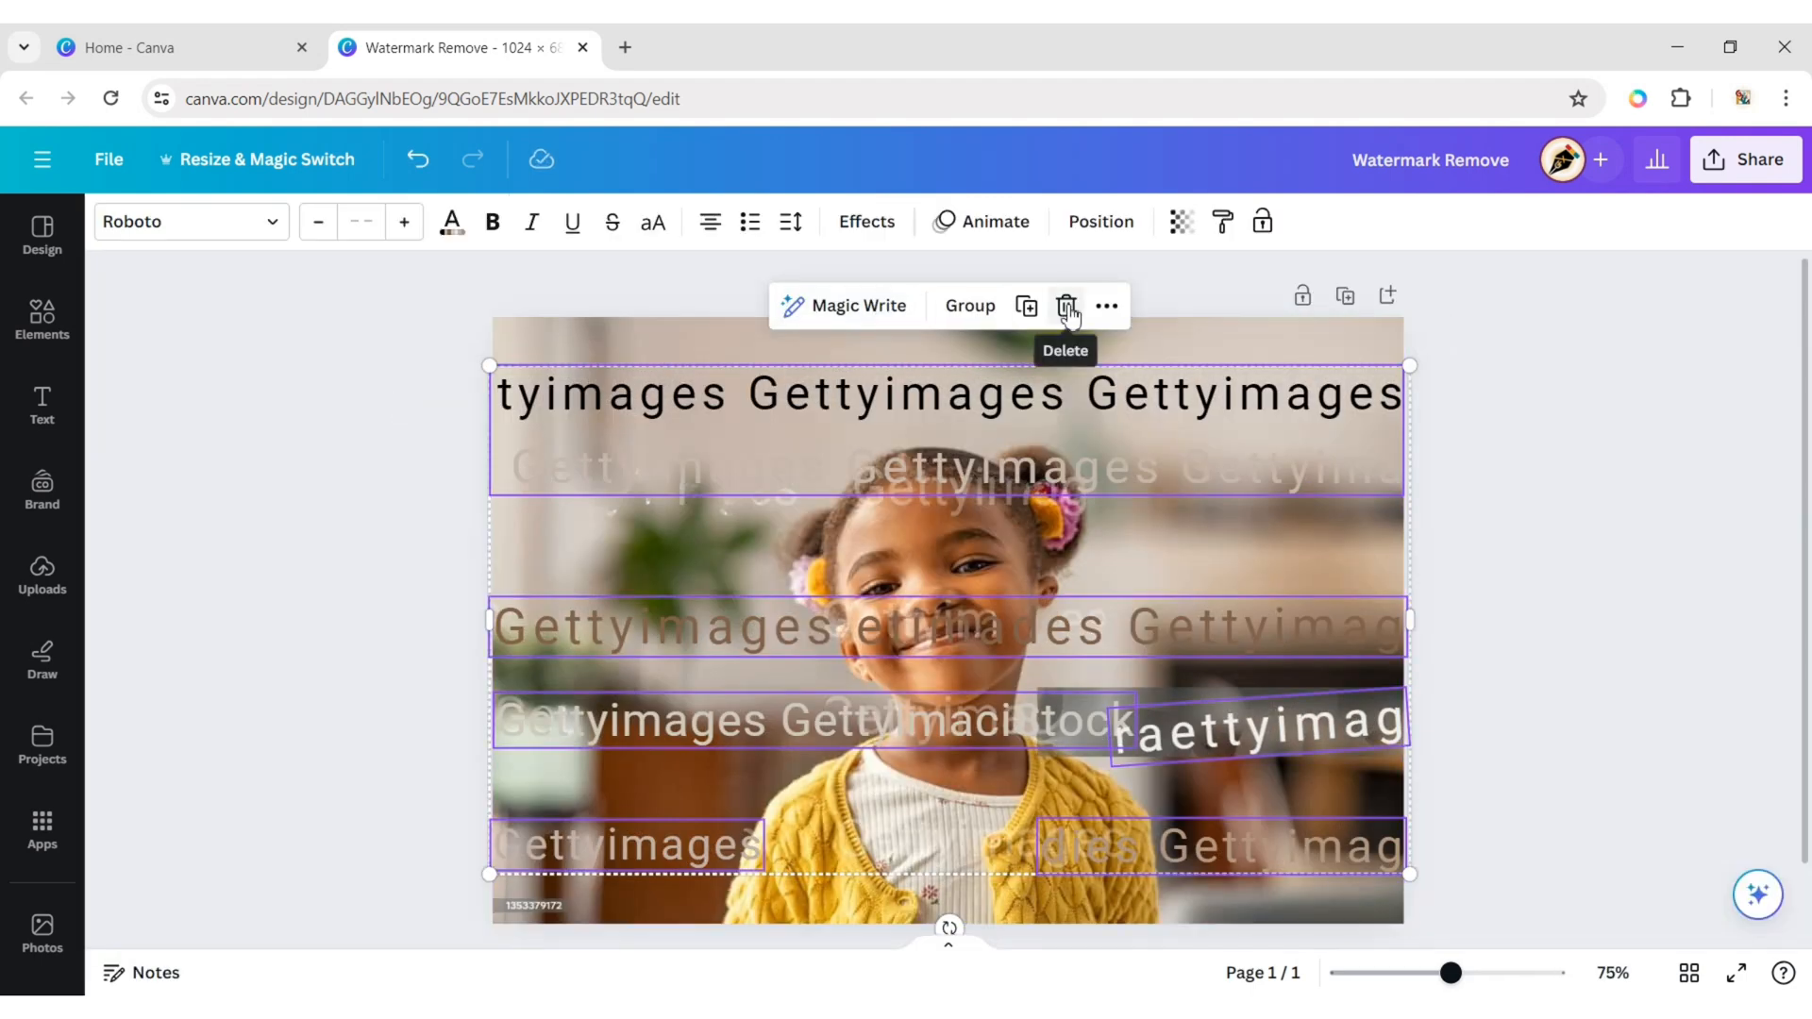
# - Delete the extracted watermark text layers and reopen the image editing tools
pyautogui.click(1065, 304)
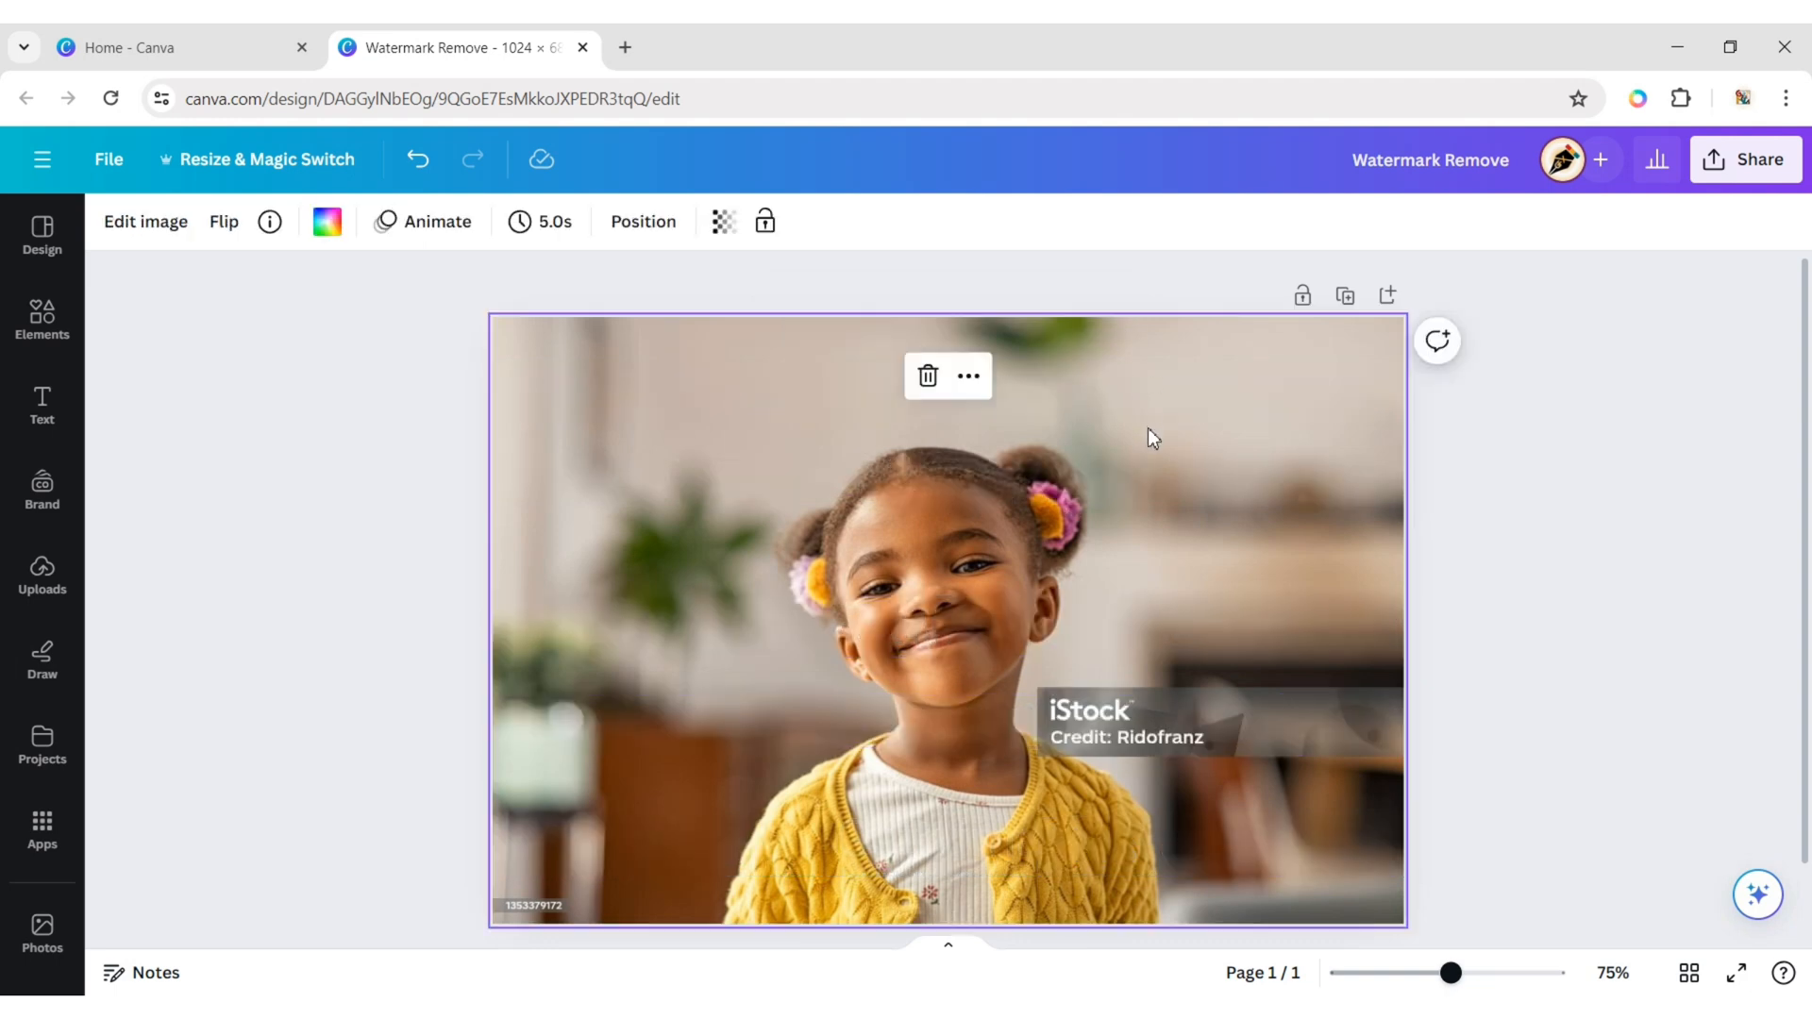
pyautogui.moveTo(171, 227)
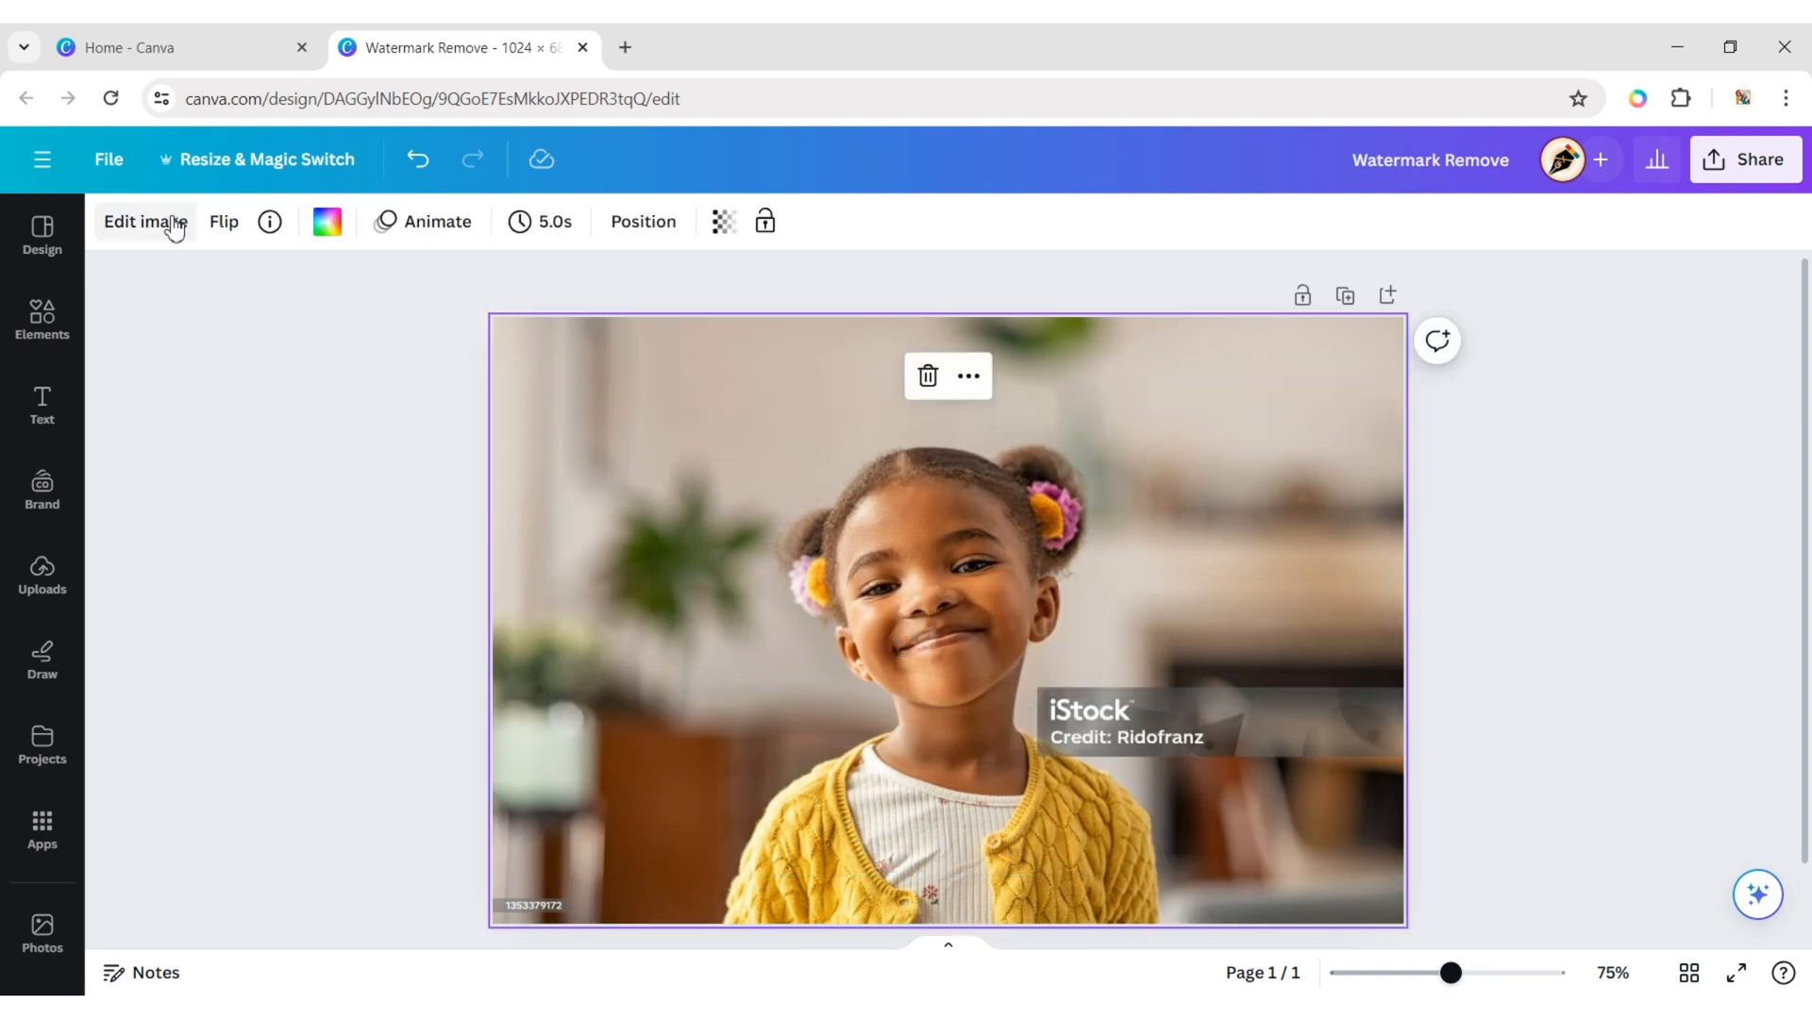
pyautogui.click(143, 221)
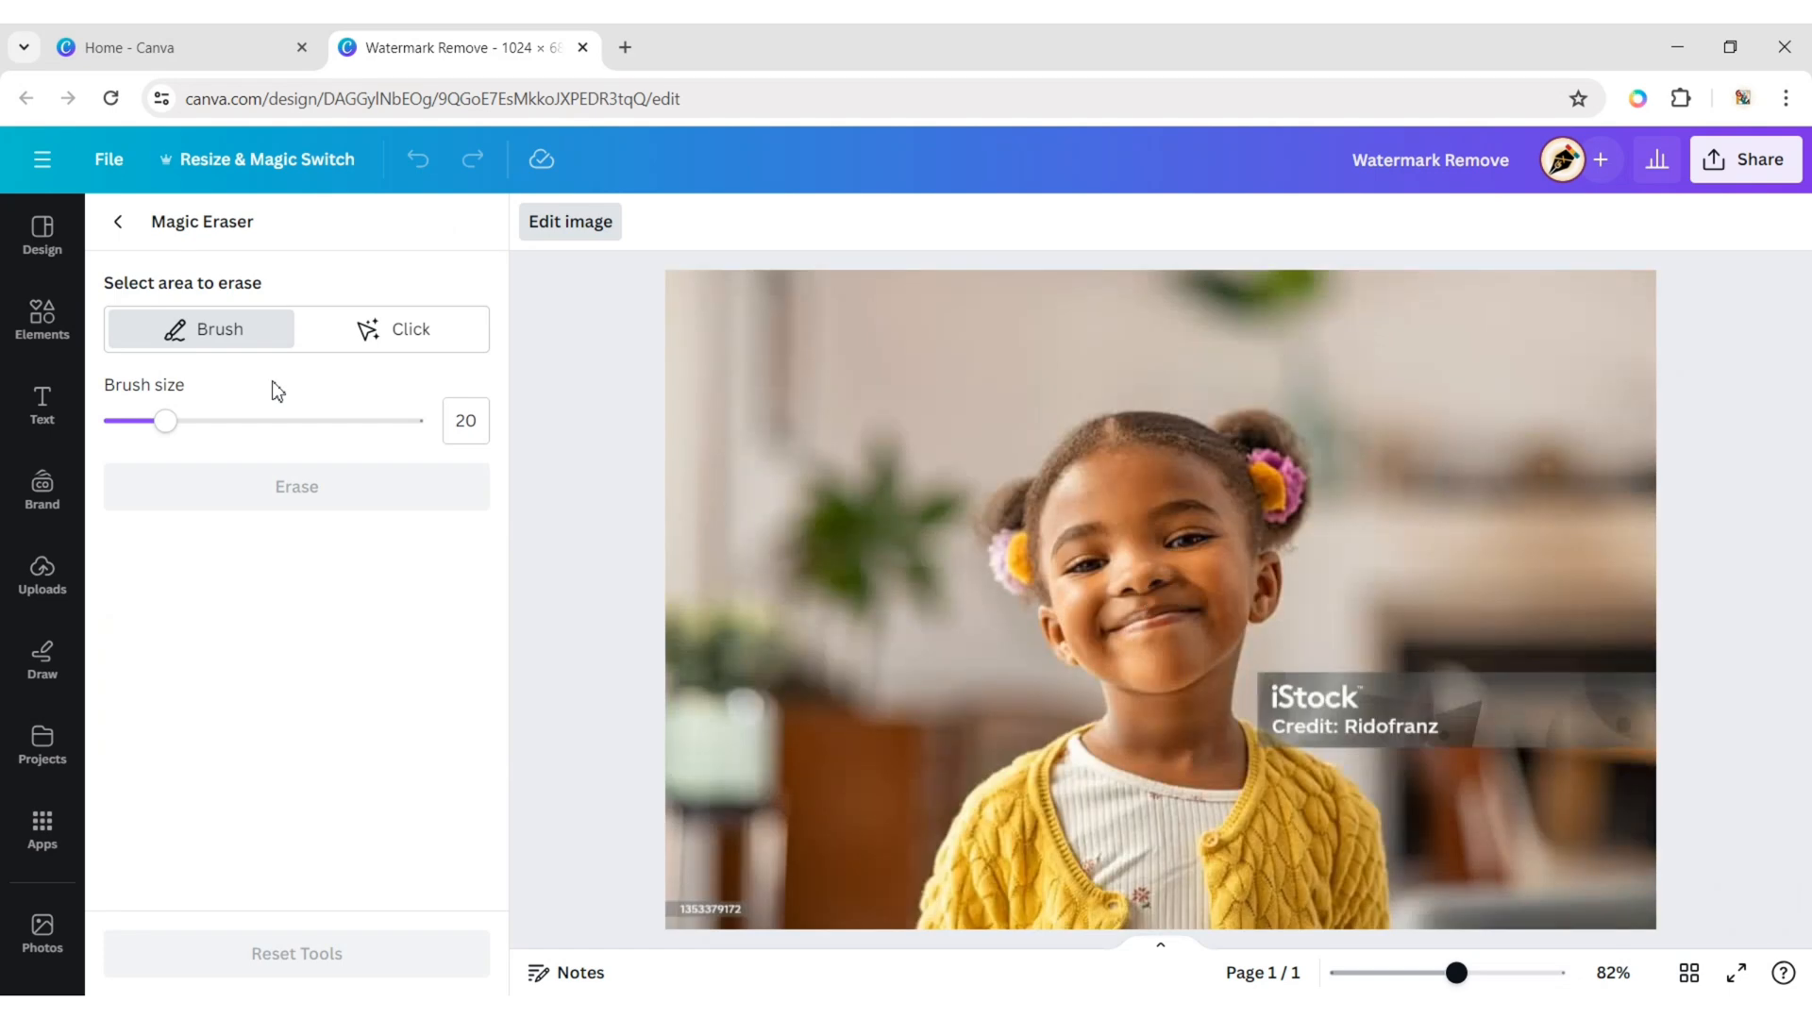
# - Erase the iStock credit badge and the small bottom-left ID number with Magic Eraser
pyautogui.click(392, 330)
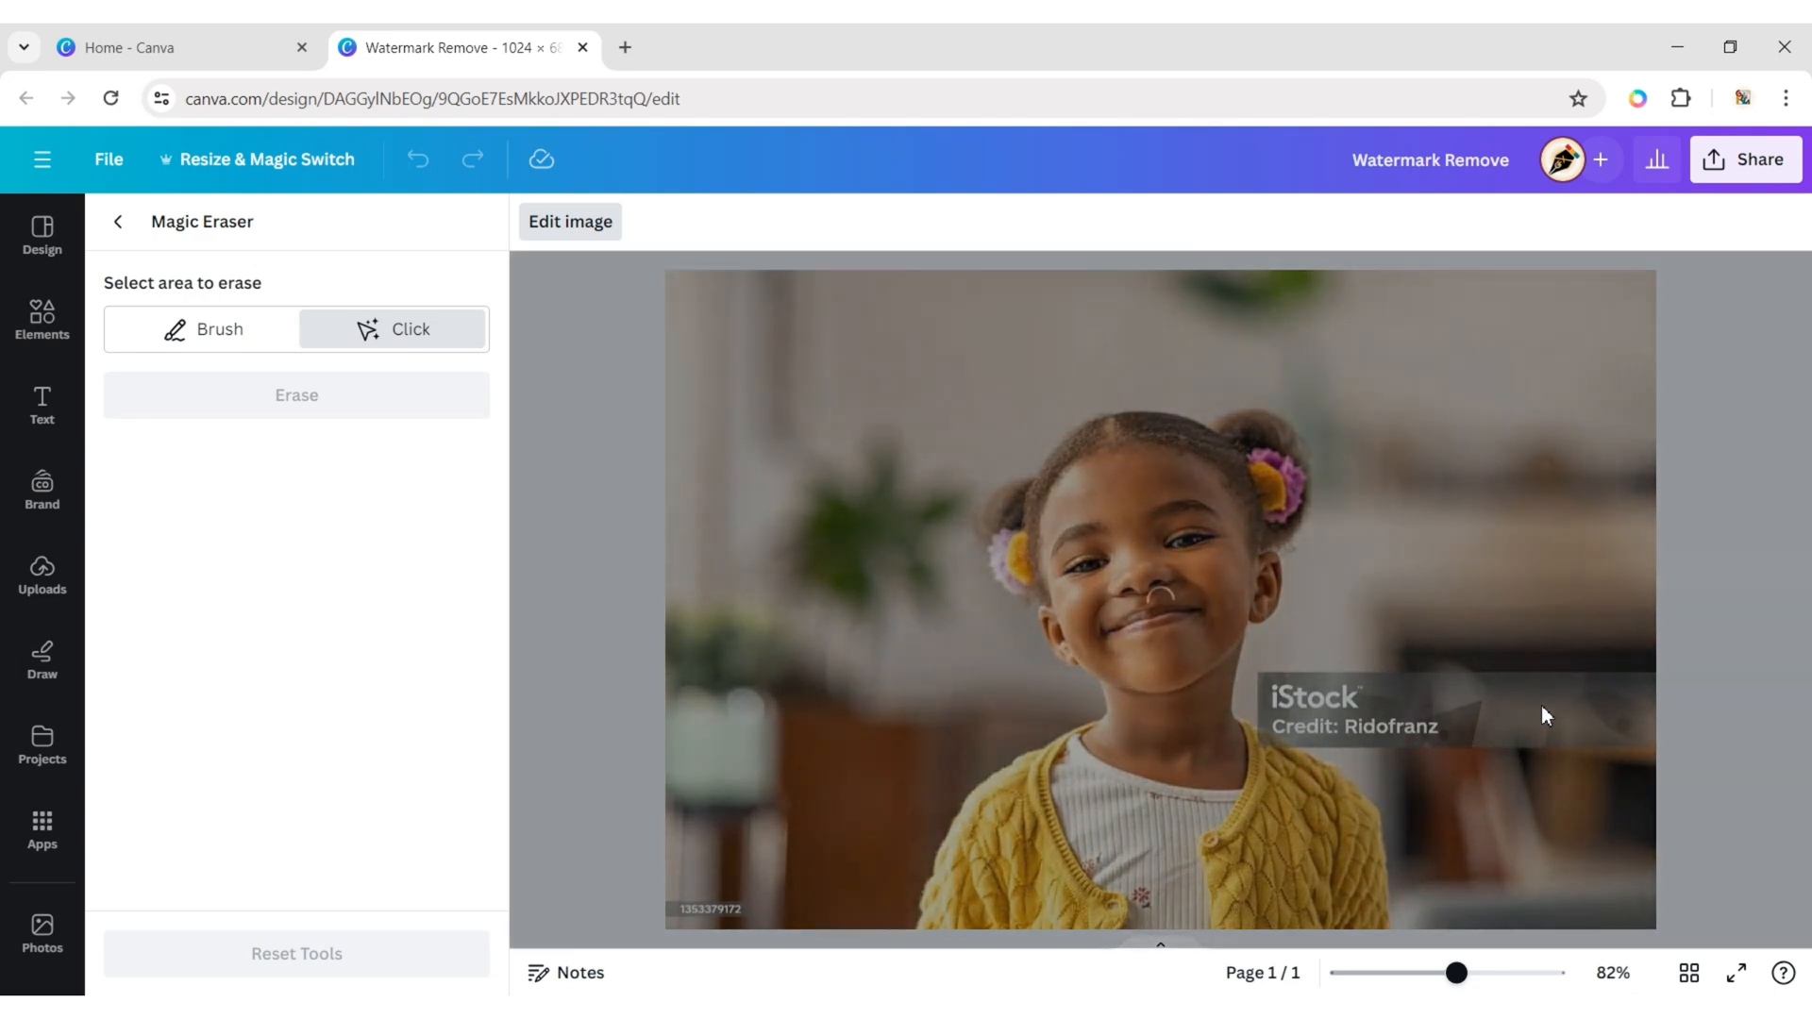
pyautogui.click(1546, 715)
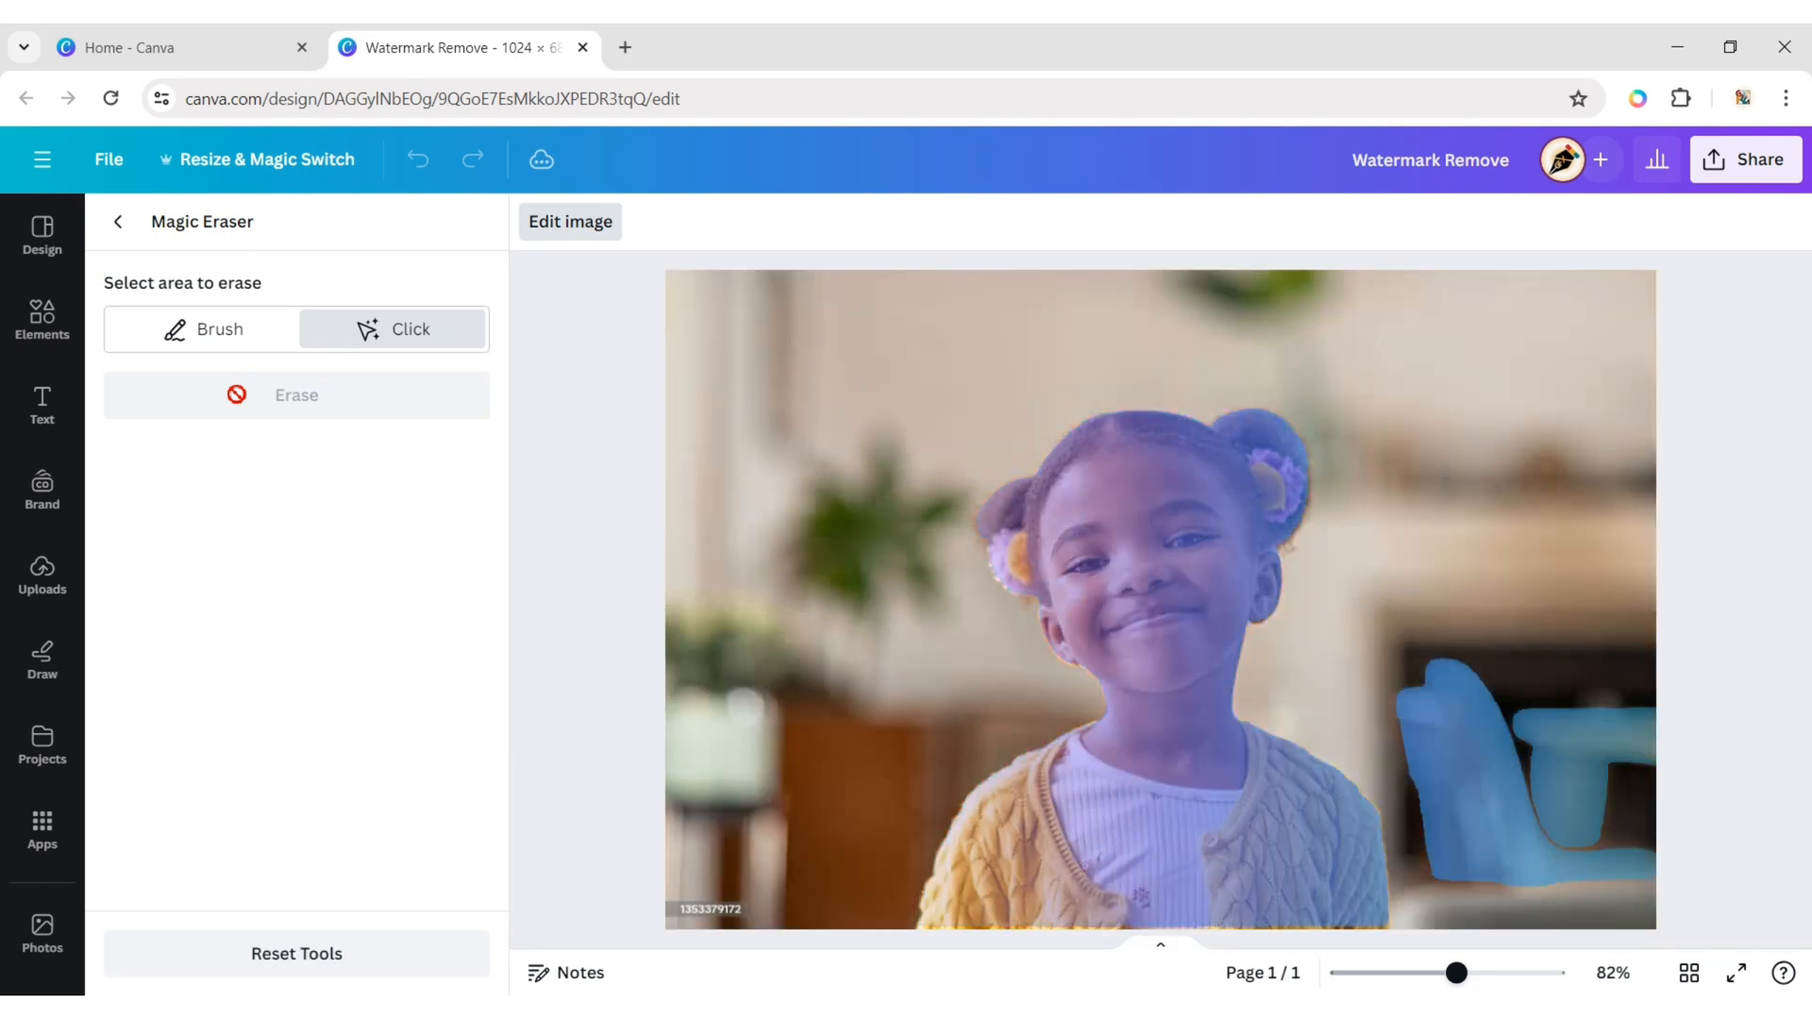
pyautogui.click(296, 396)
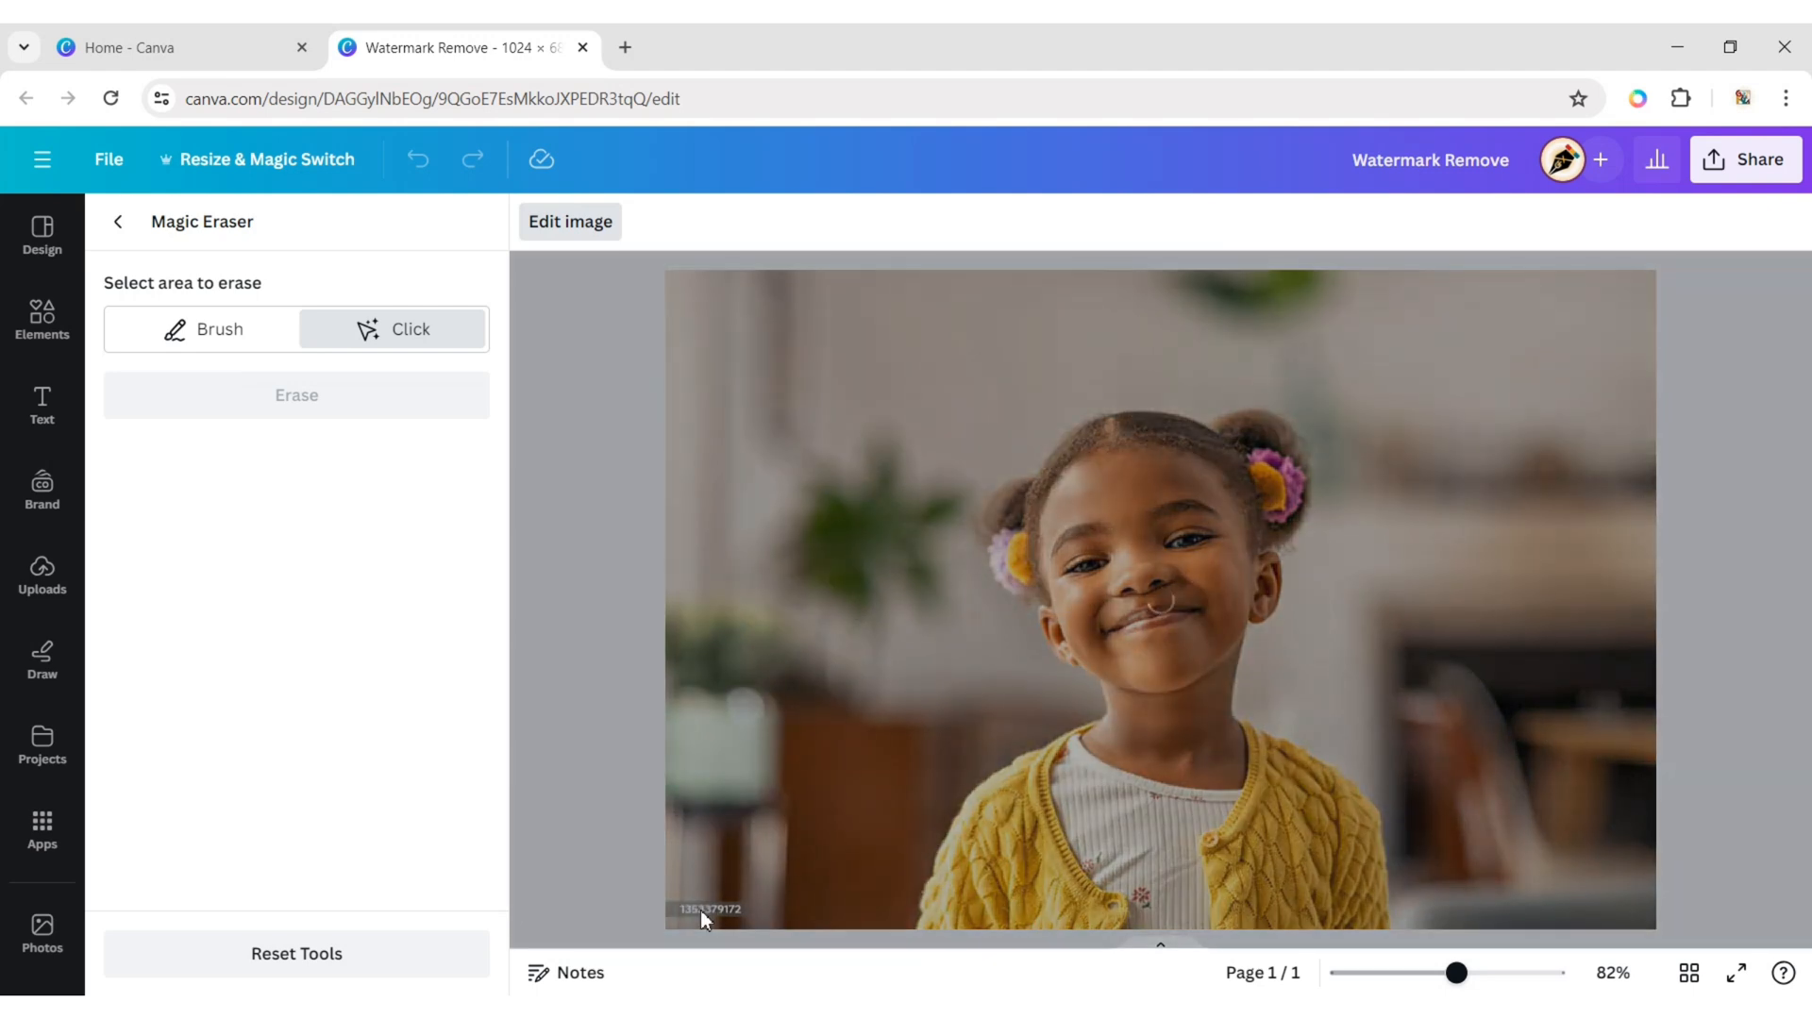
pyautogui.click(709, 910)
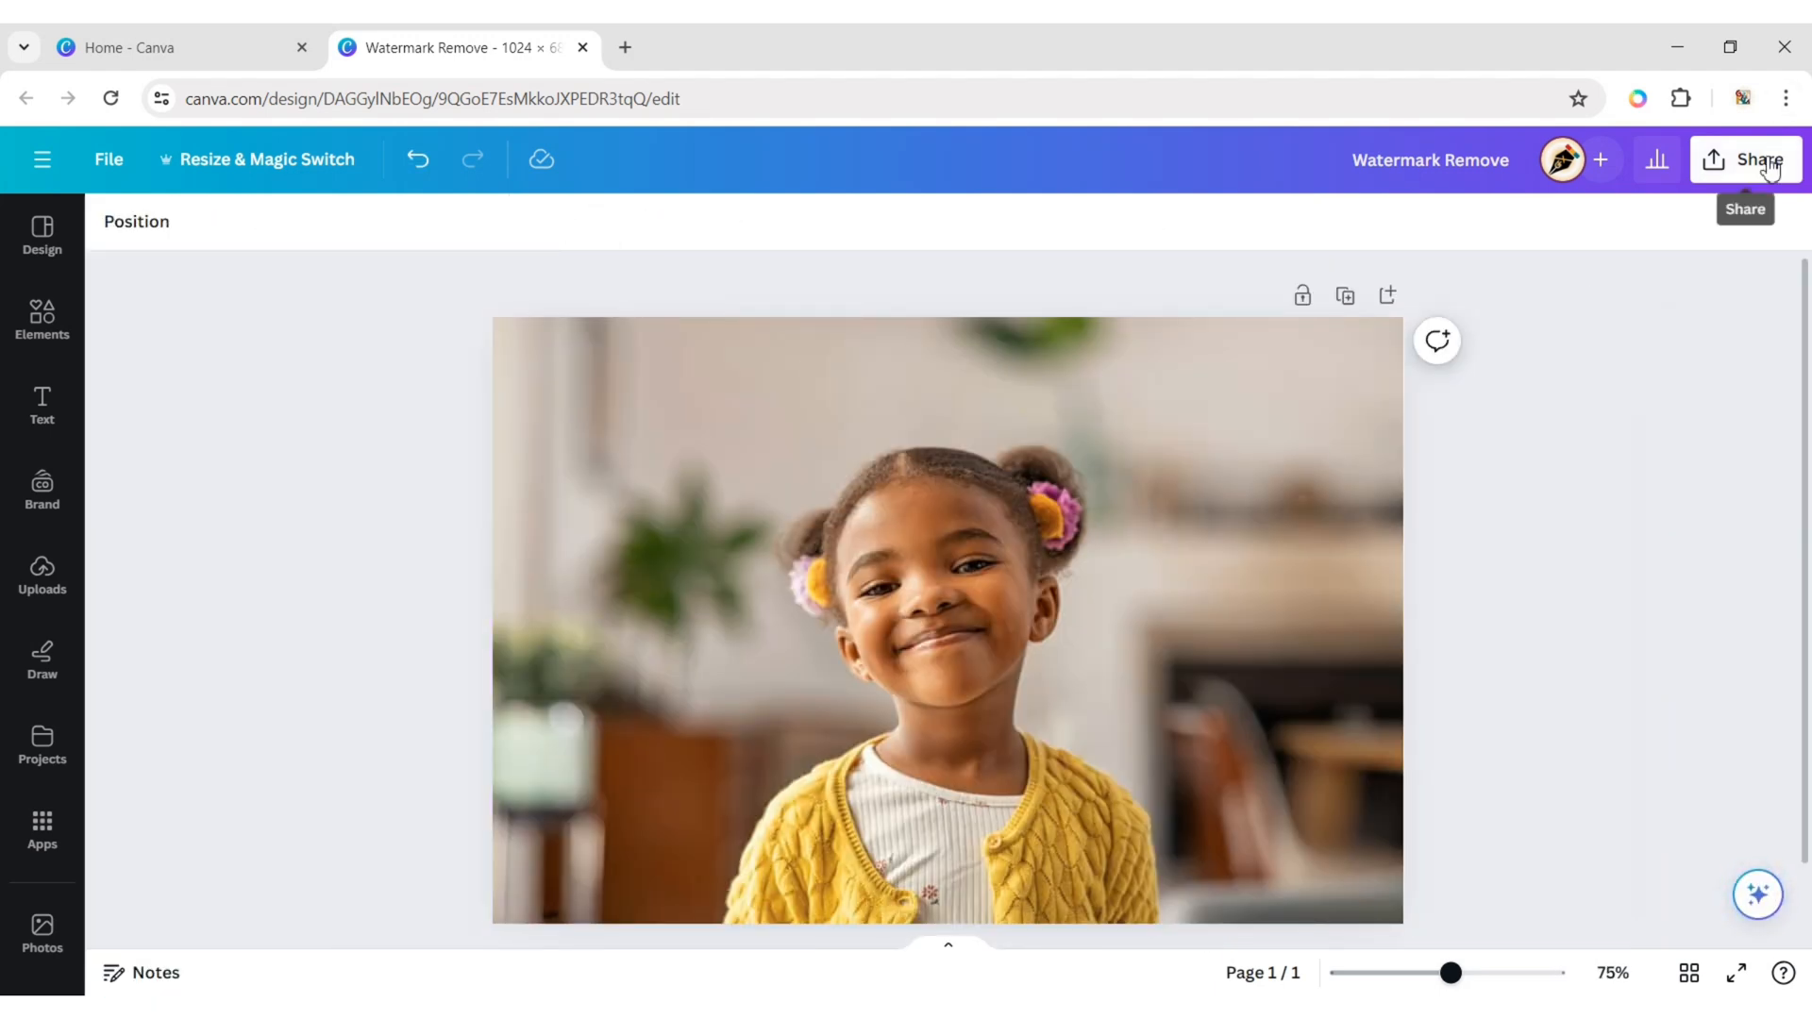
# - Download the design as a 3,200 × 2,131 px PNG and confirm the download
pyautogui.click(1746, 159)
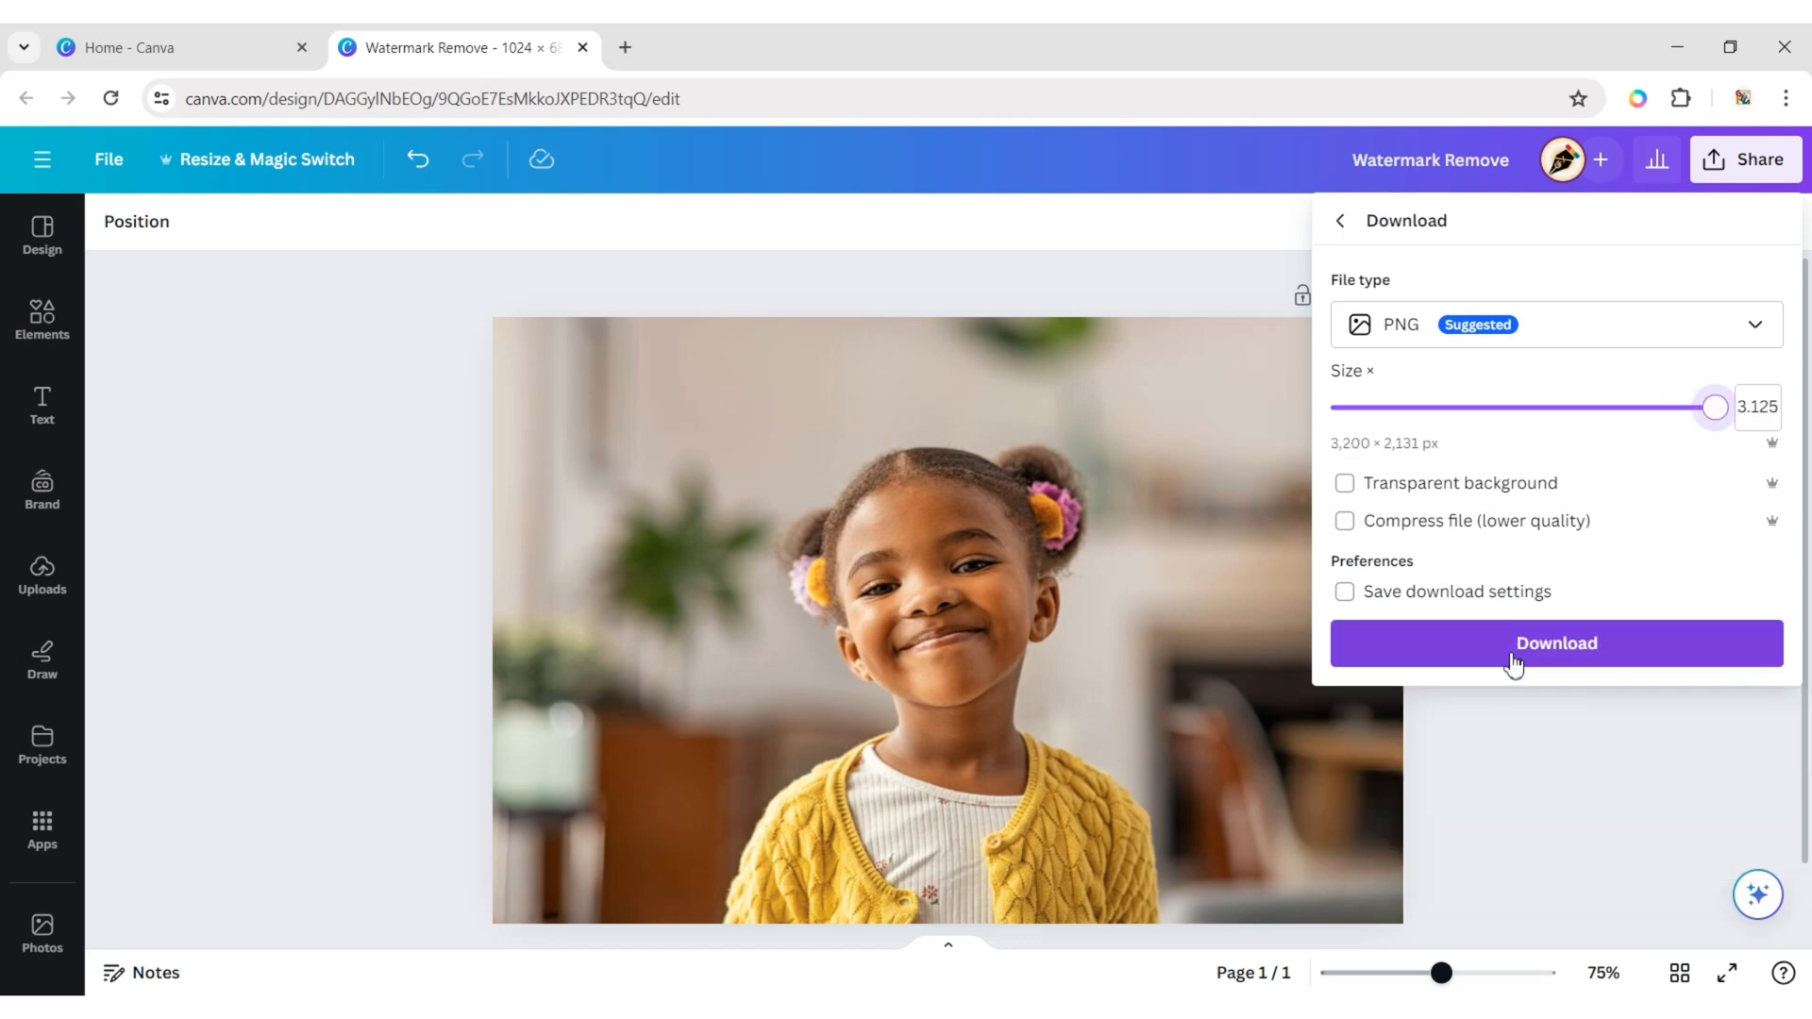
pyautogui.click(1556, 643)
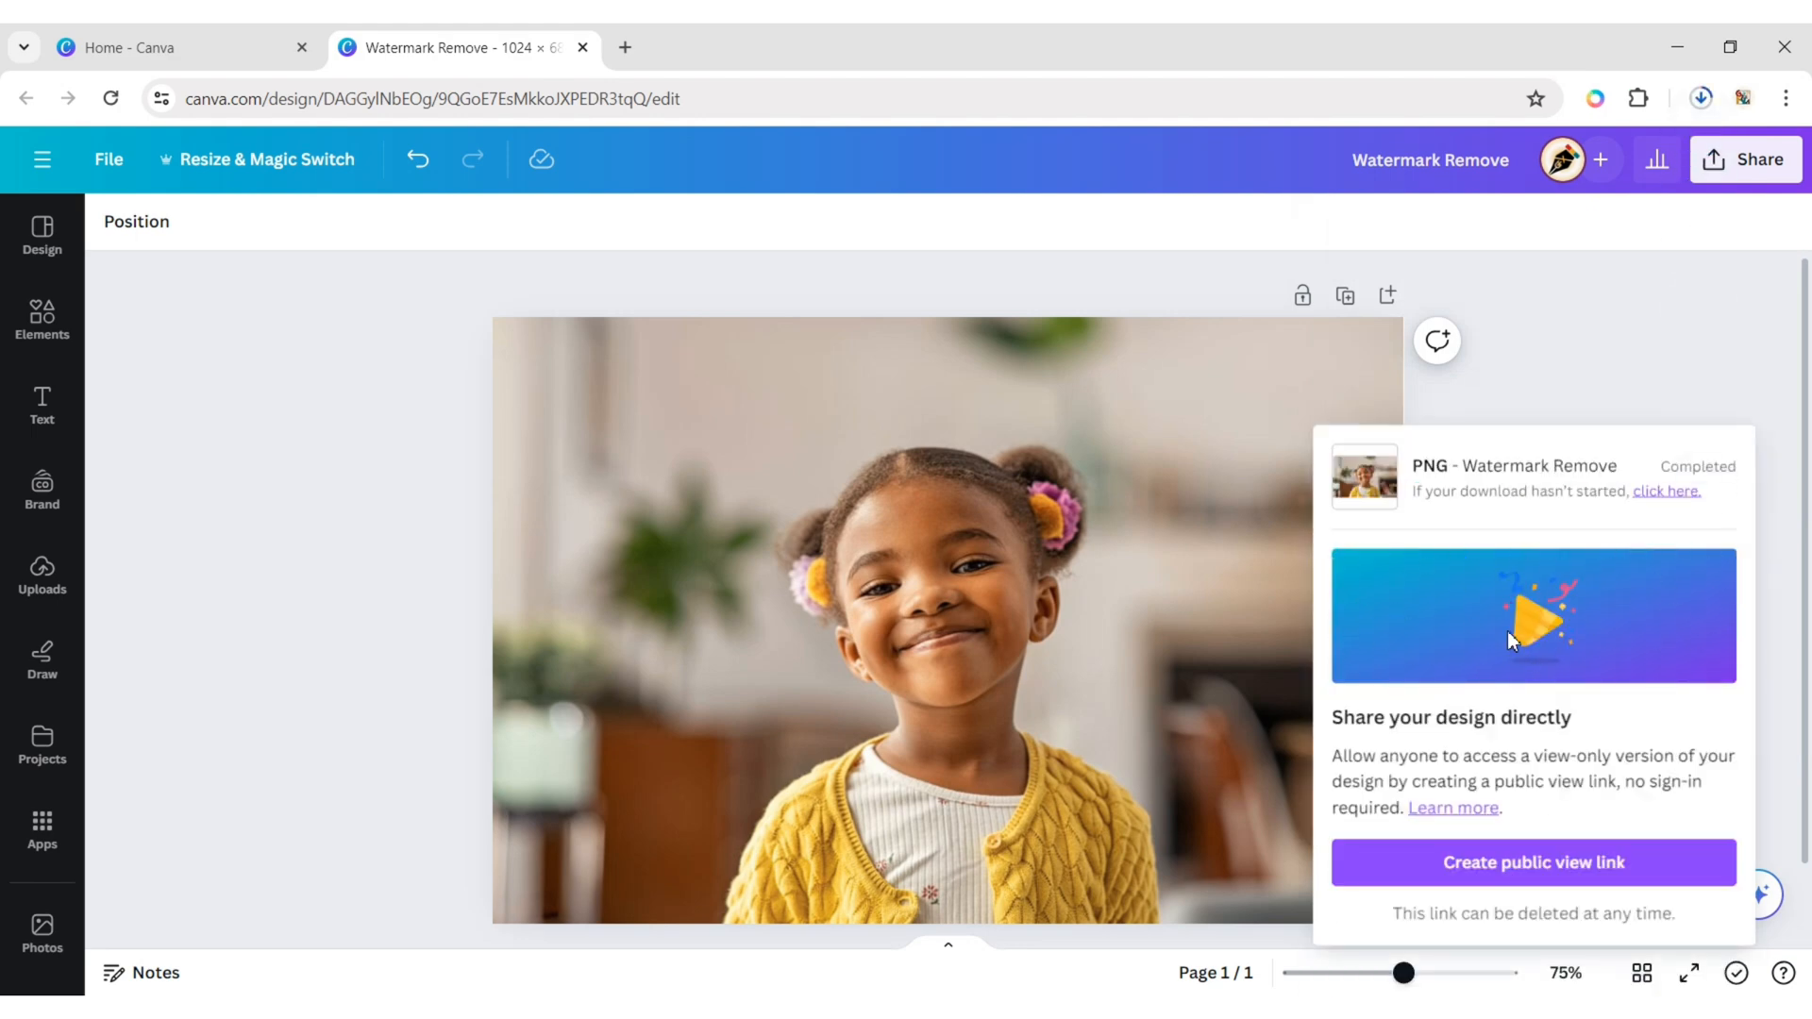
pyautogui.moveTo(1475, 622)
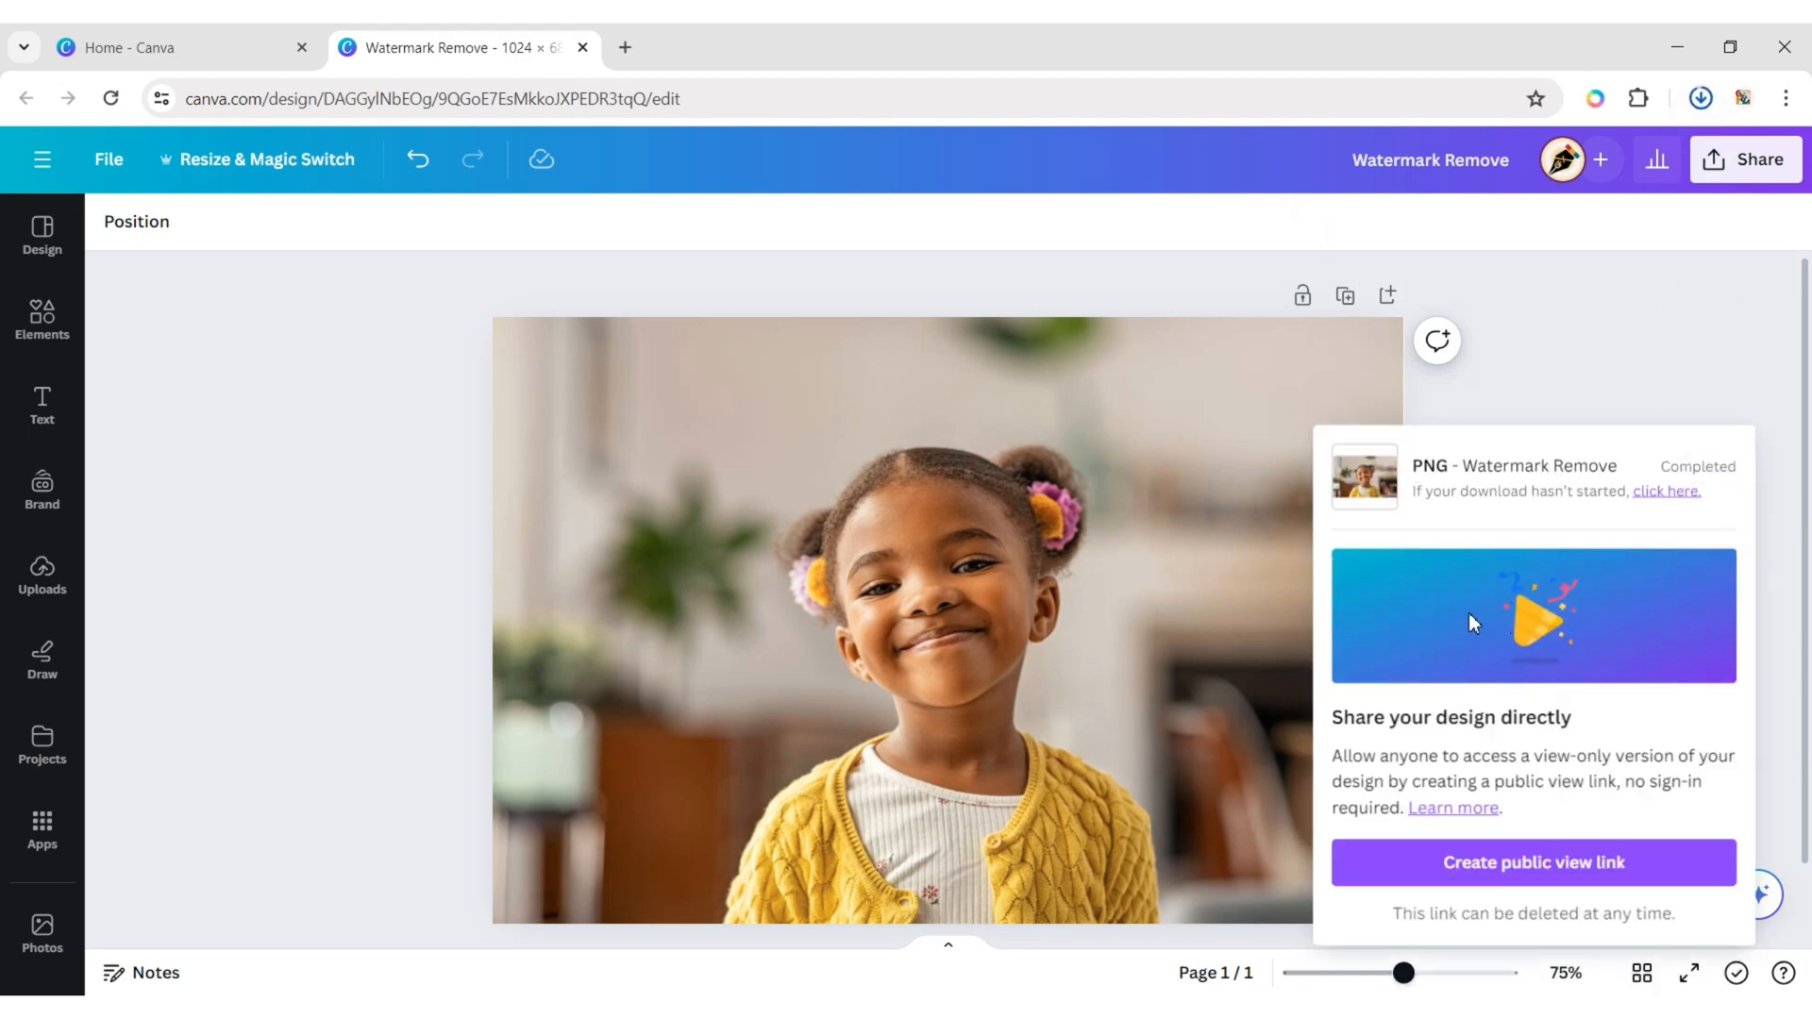
pyautogui.click(1699, 98)
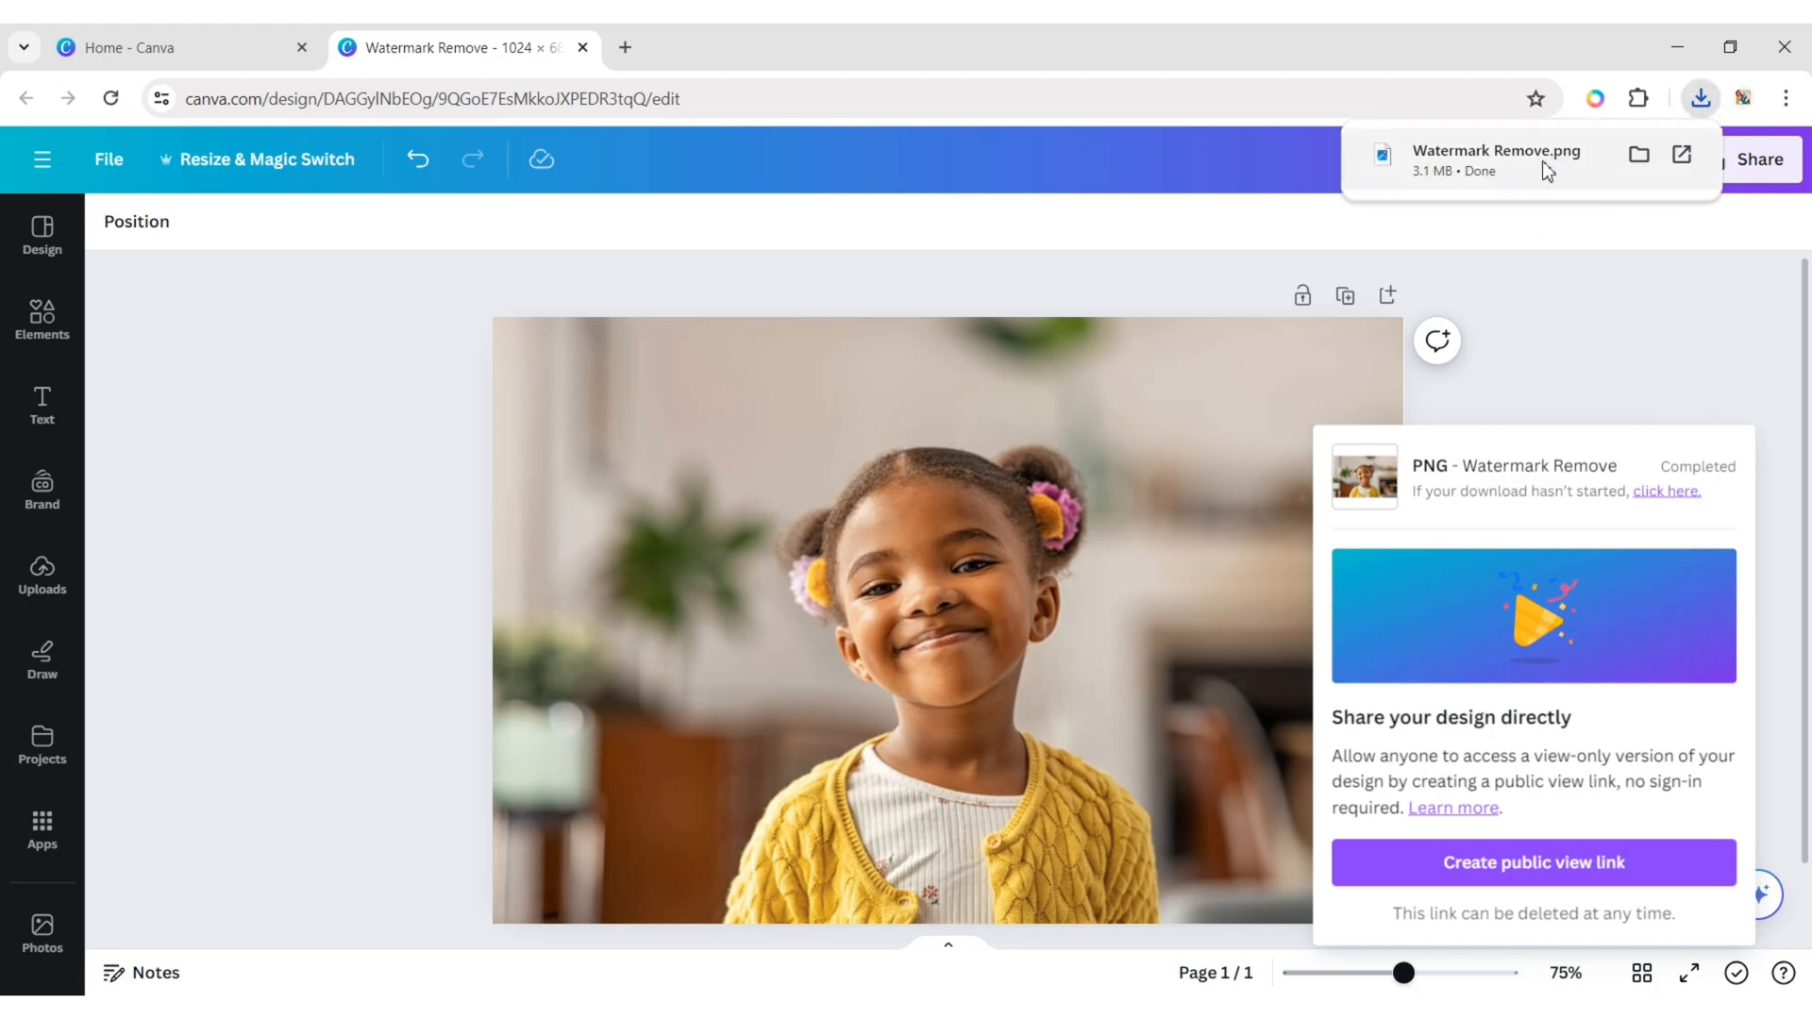